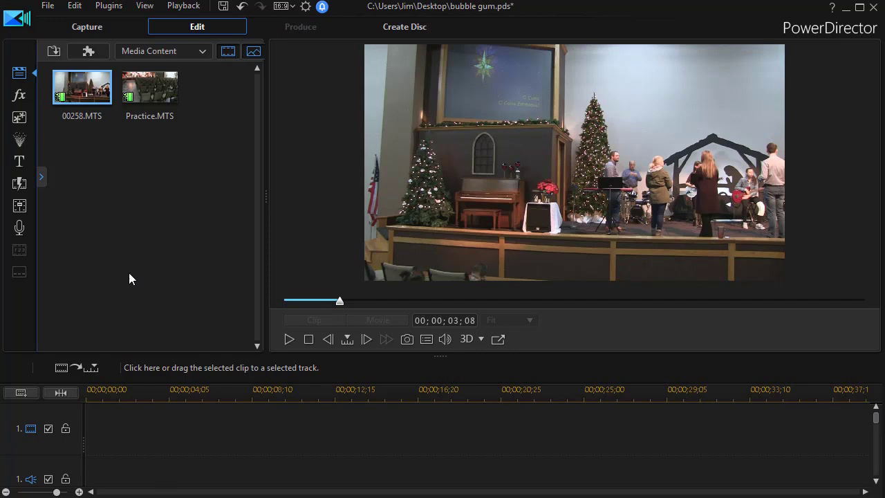
{"action": "mouse_move", "coordinate": [129, 260]}
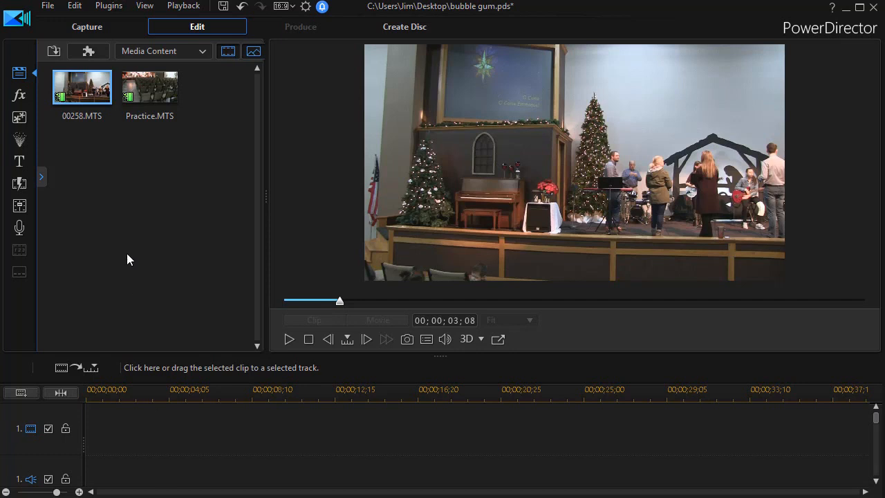
{"action": "mouse_move", "coordinate": [119, 192]}
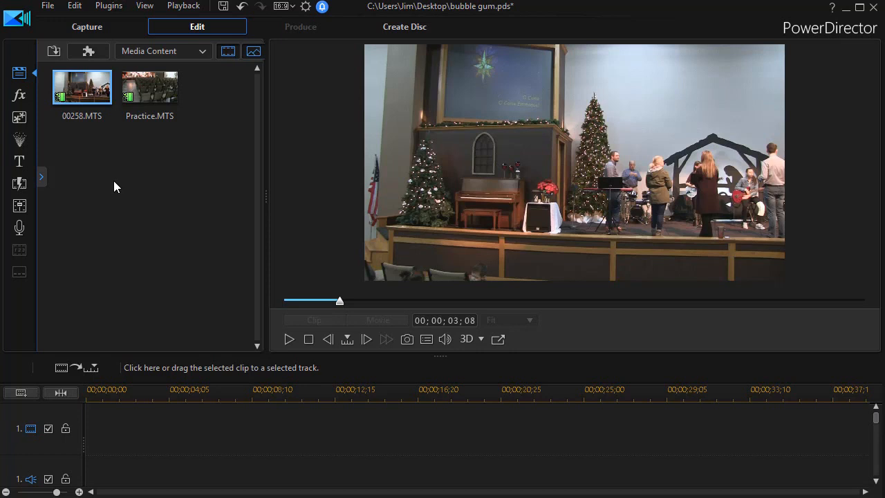
{"action": "mouse_move", "coordinate": [81, 91]}
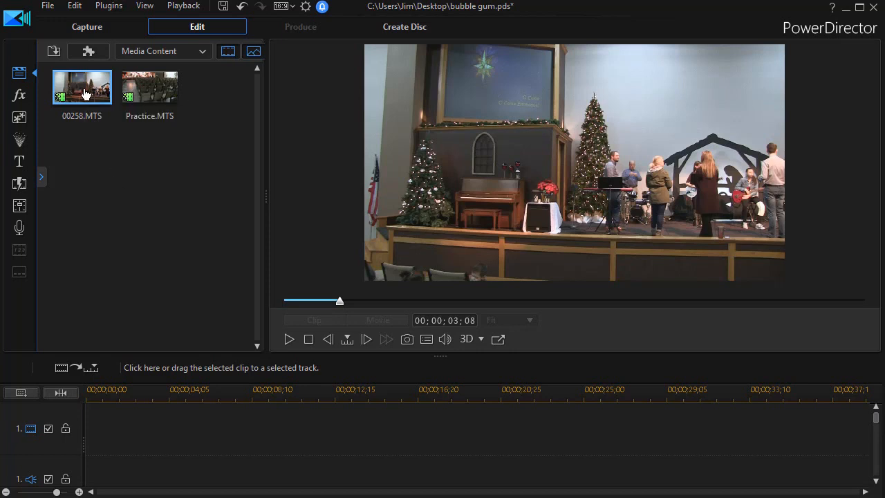
Send the 00258.MTS clip into Content Aware Editing for analysis.
{"action": "right_click", "coordinate": [82, 86]}
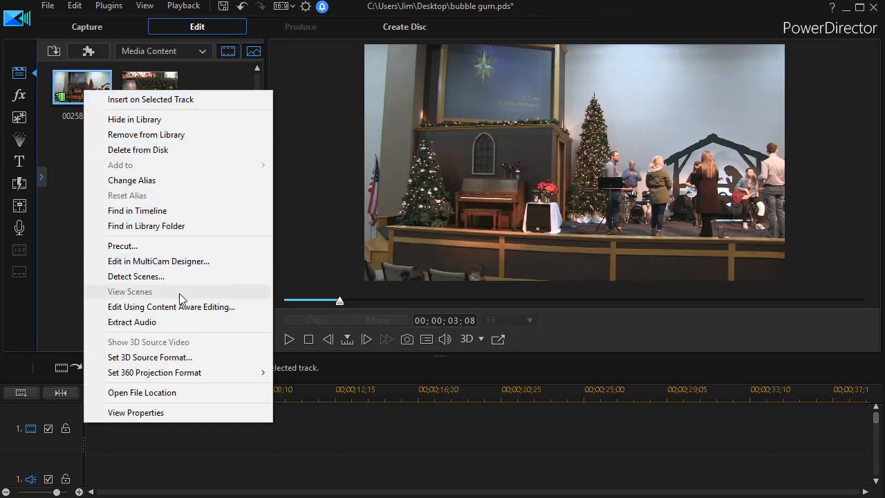
{"action": "left_click", "coordinate": [191, 310]}
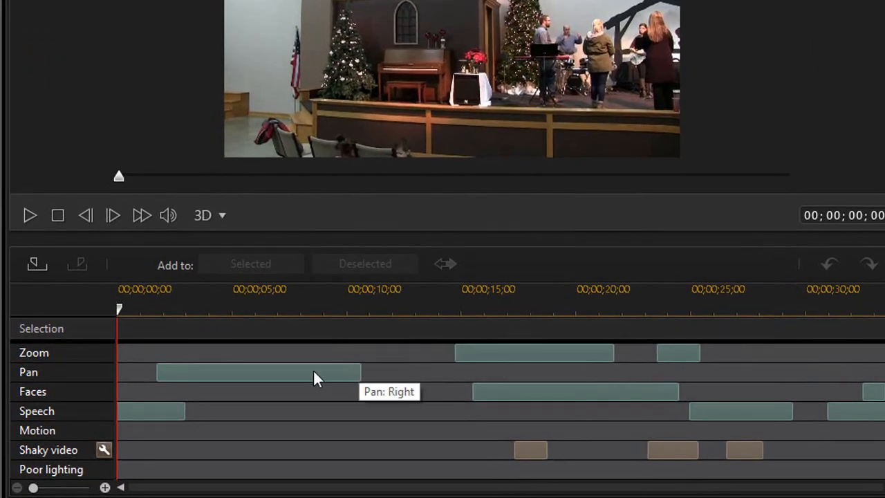
{"action": "mouse_move", "coordinate": [533, 359]}
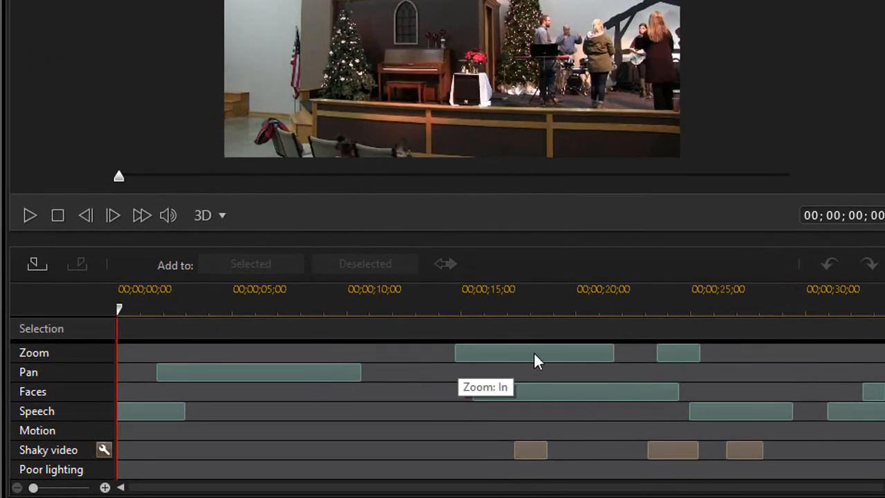
{"action": "mouse_move", "coordinate": [485, 384]}
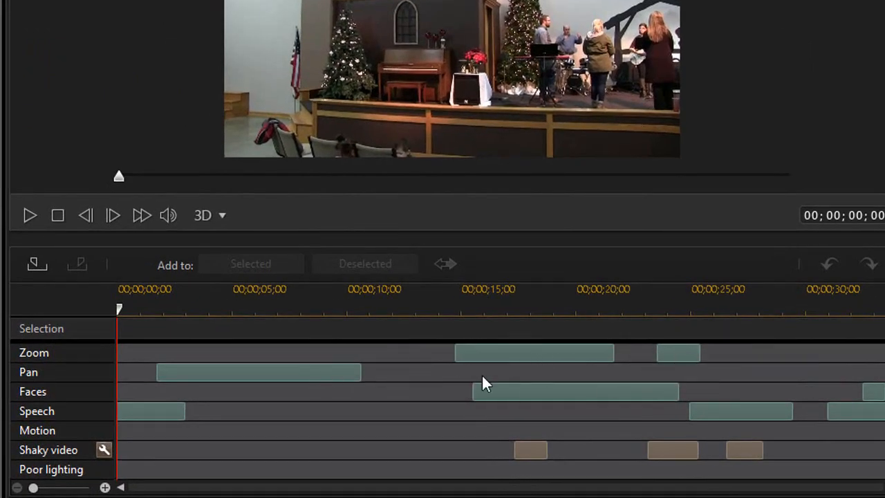
{"action": "mouse_move", "coordinate": [332, 381]}
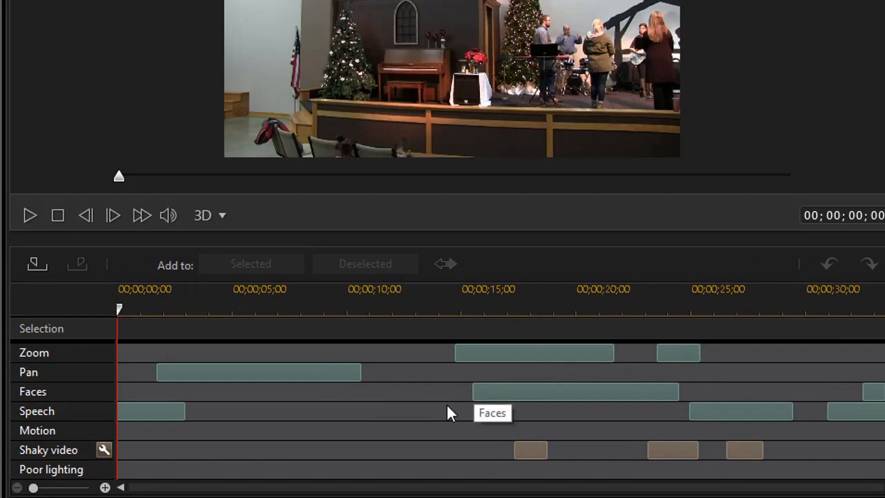
{"action": "mouse_move", "coordinate": [172, 417]}
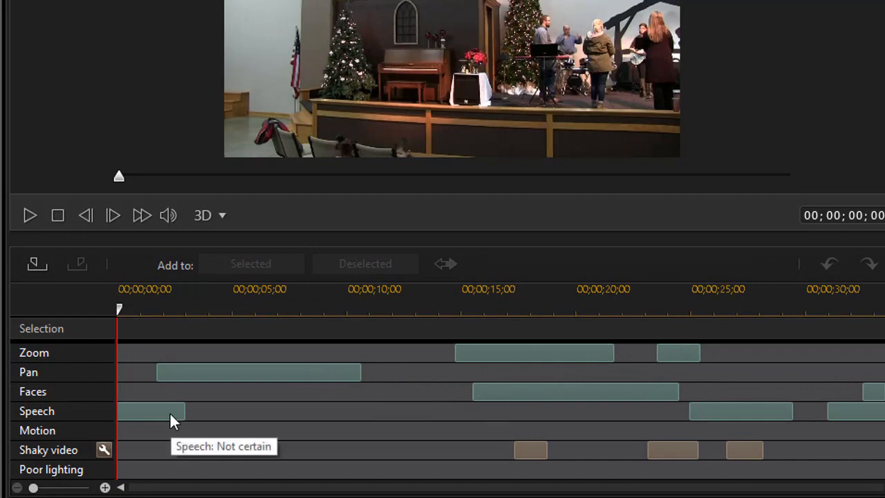
{"action": "mouse_move", "coordinate": [532, 456]}
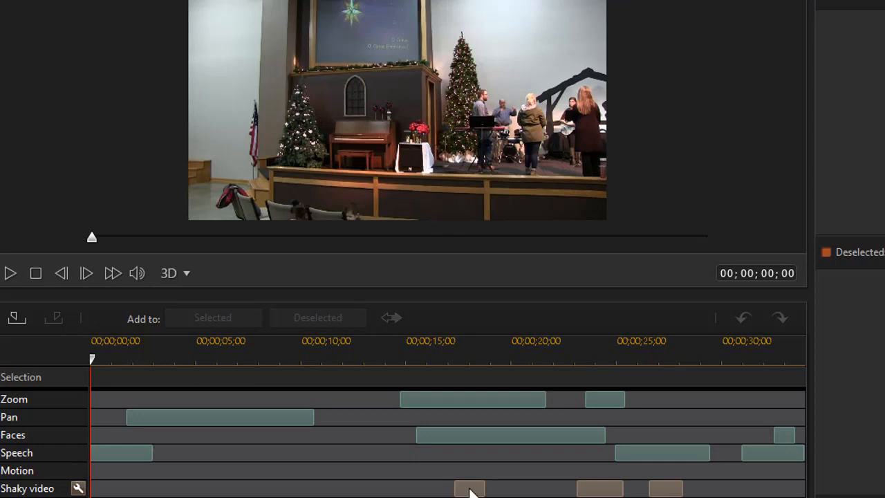
Play the first shaky stretch near 17 seconds and bring up its stabilization fix.
{"action": "left_click", "coordinate": [470, 489]}
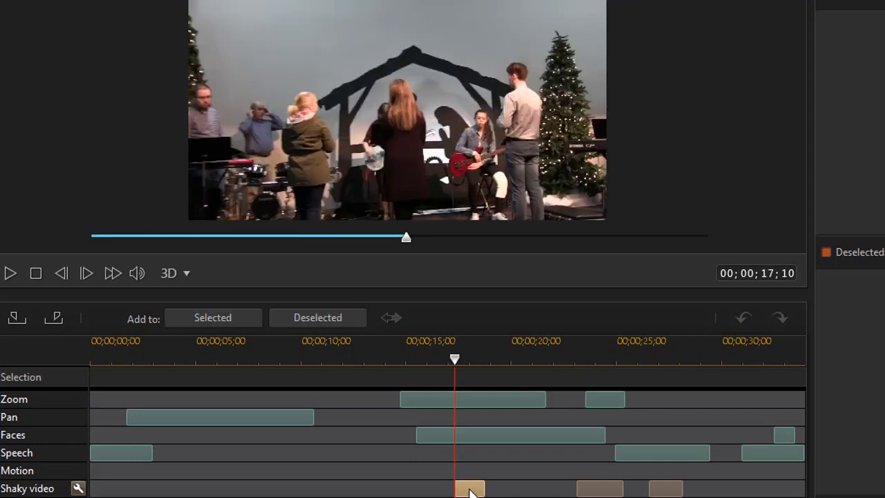
{"action": "left_click", "coordinate": [9, 272]}
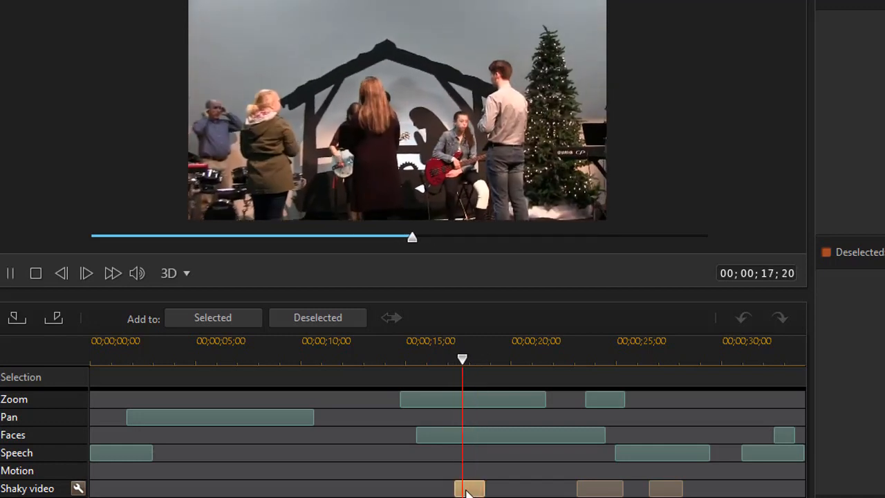
{"action": "left_click", "coordinate": [10, 273]}
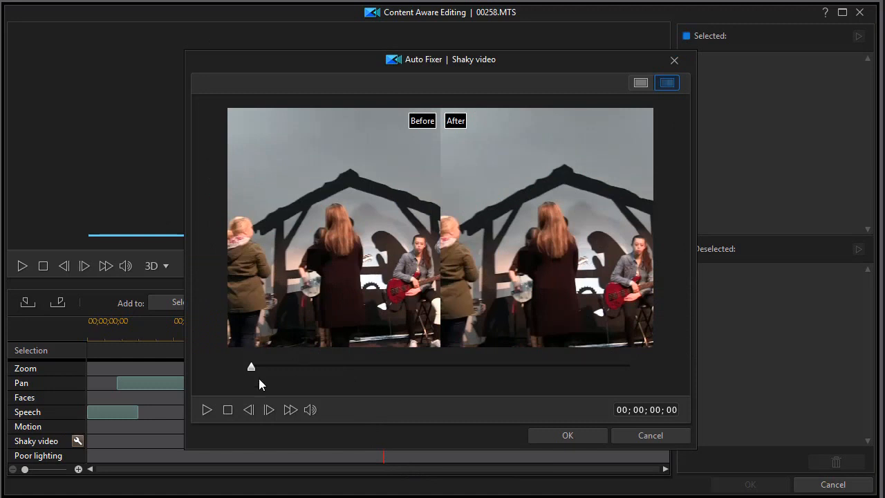
{"action": "mouse_move", "coordinate": [208, 409]}
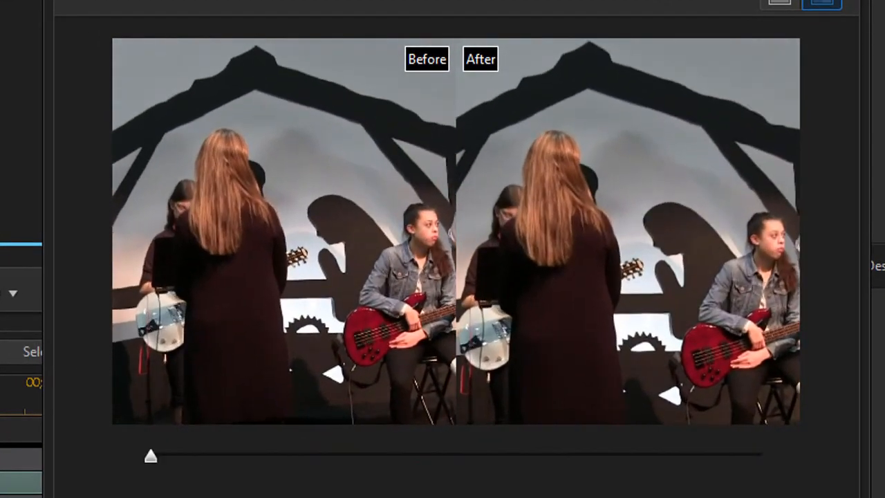
Scrub back and forth through the before/after stabilization comparison slider.
{"action": "left_click_drag", "start_coordinate": [150, 455], "coordinate": [276, 455]}
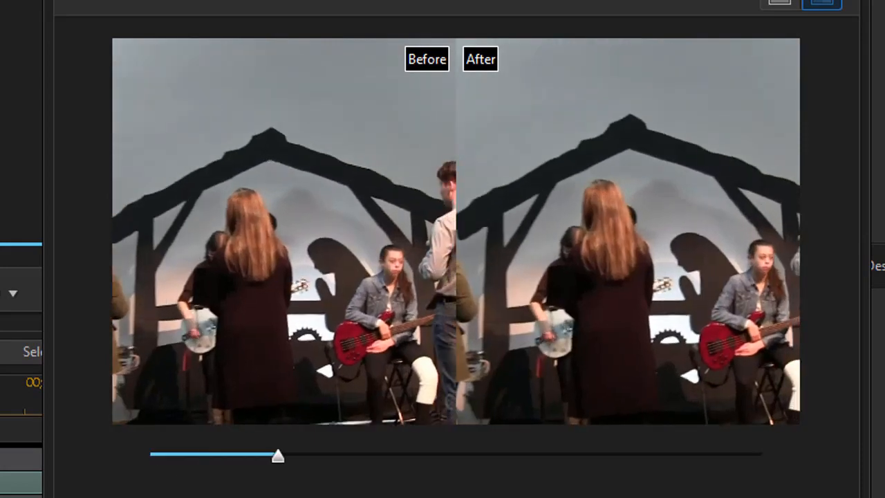
{"action": "left_click_drag", "start_coordinate": [277, 455], "coordinate": [149, 454]}
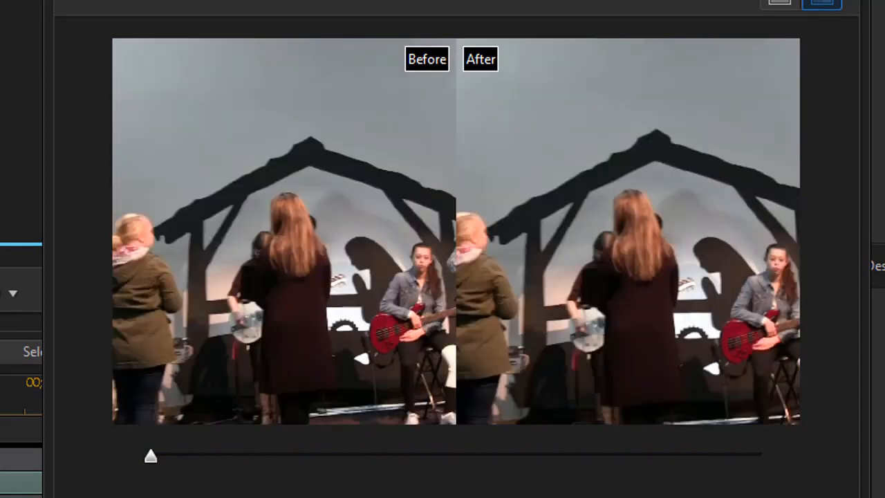
{"action": "left_click_drag", "start_coordinate": [151, 456], "coordinate": [749, 456]}
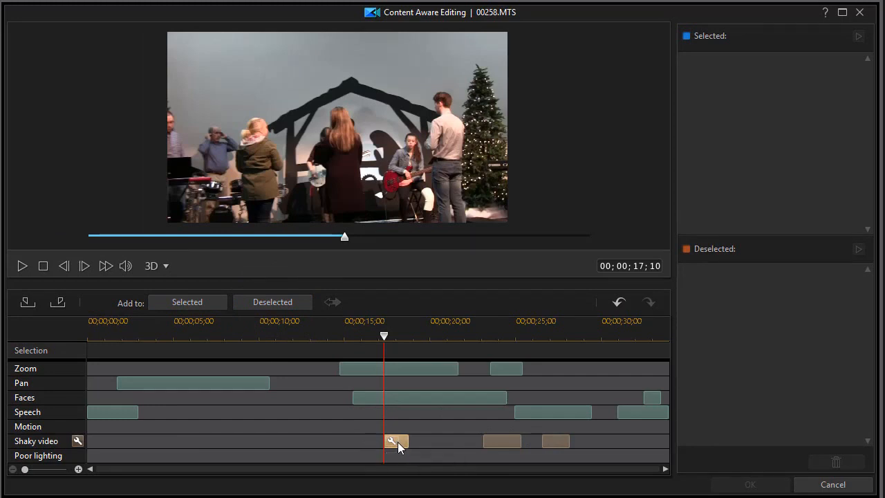
Review the fixed first shaky stretch, then select the third shaky stretch at 00;00;26;17.
{"action": "left_click", "coordinate": [22, 265]}
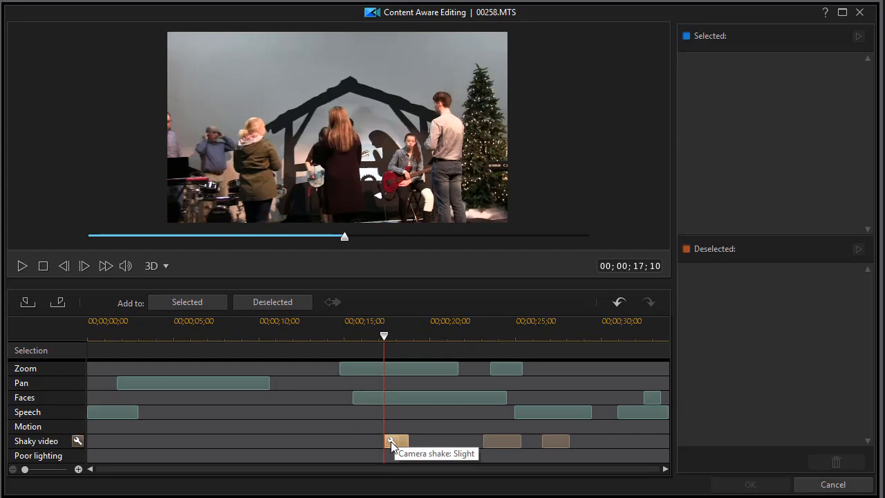
{"action": "mouse_move", "coordinate": [431, 429]}
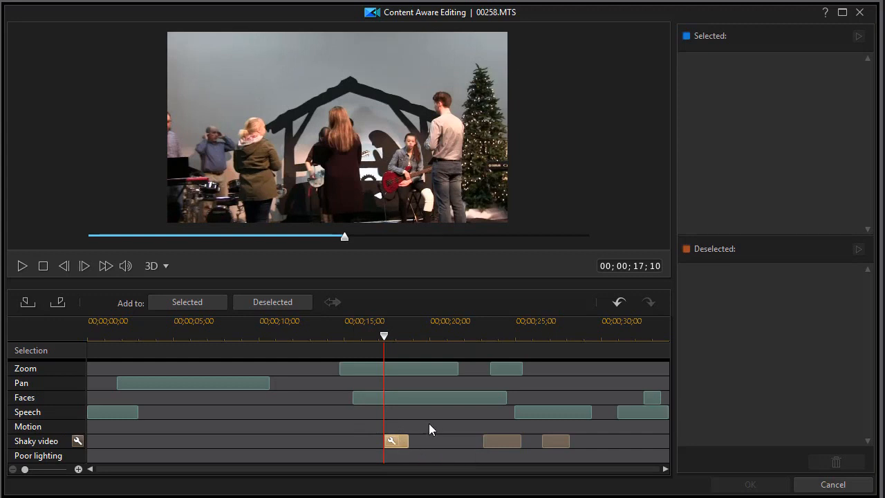
{"action": "mouse_move", "coordinate": [415, 416]}
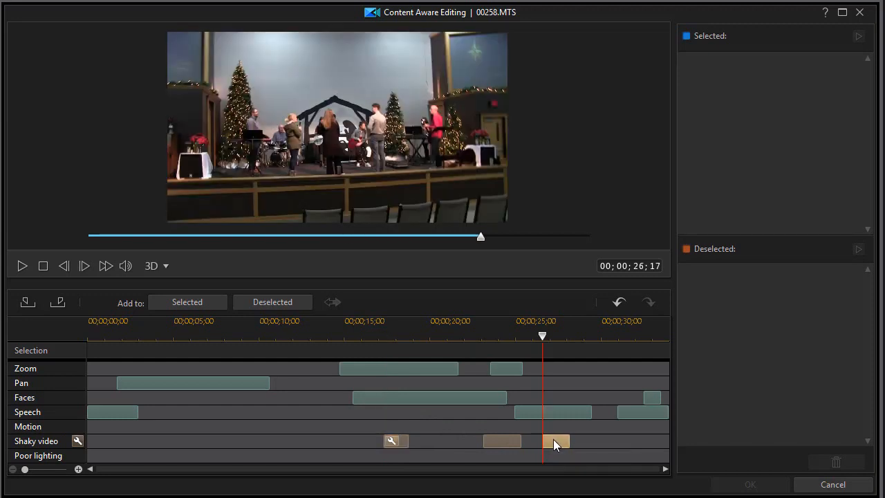
{"action": "left_click", "coordinate": [22, 266]}
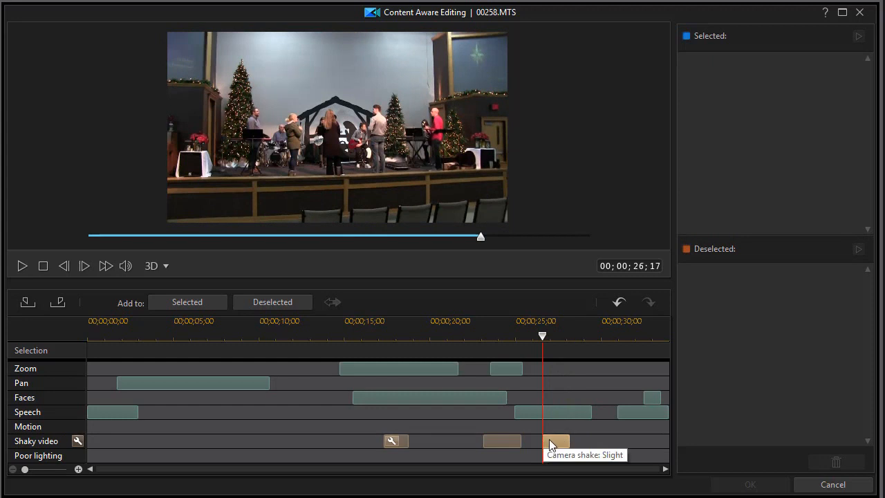
{"action": "mouse_move", "coordinate": [555, 445]}
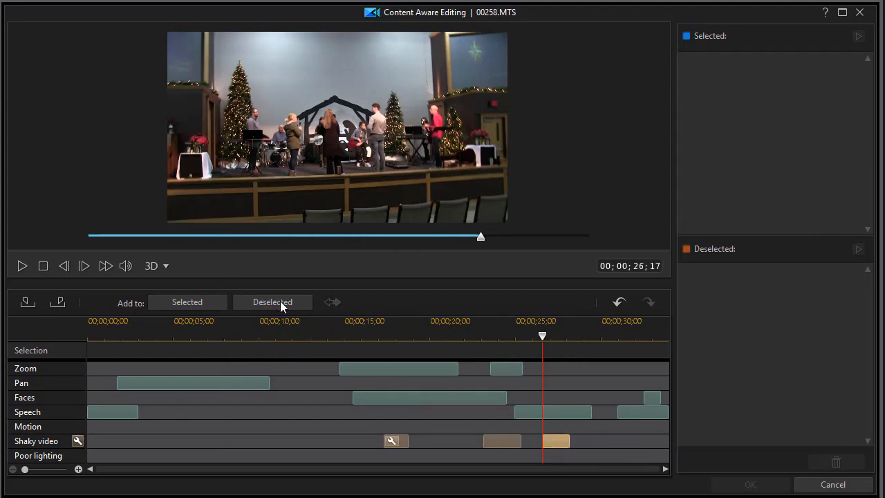
Add the 26;17–28;05 shaky stretch to Deselected and cancel out of Content Aware Editing.
{"action": "left_click", "coordinate": [271, 302]}
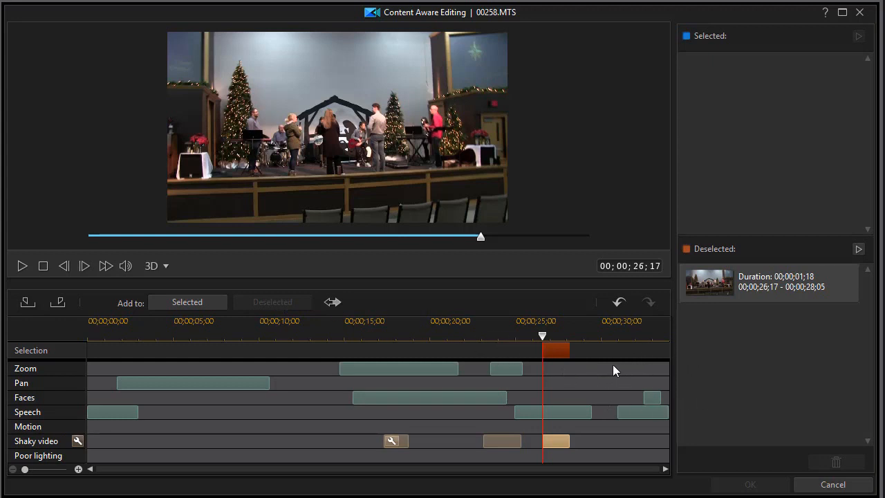
{"action": "mouse_move", "coordinate": [835, 484]}
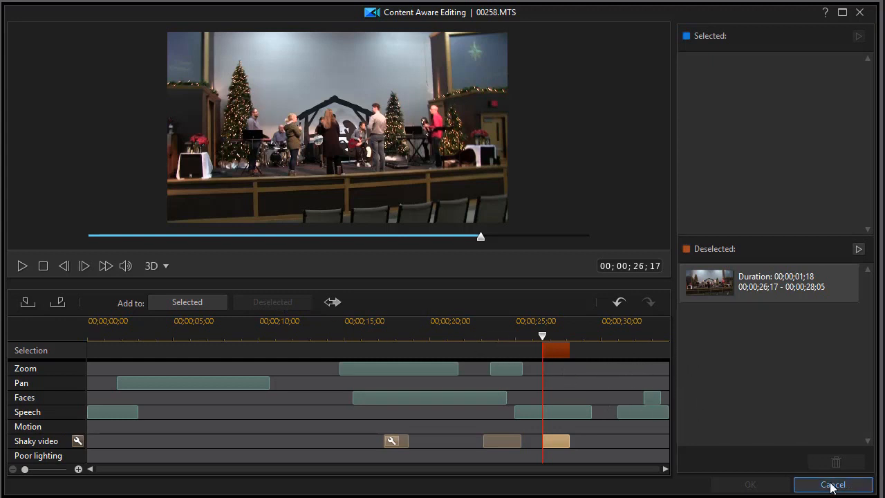
{"action": "left_click", "coordinate": [829, 483]}
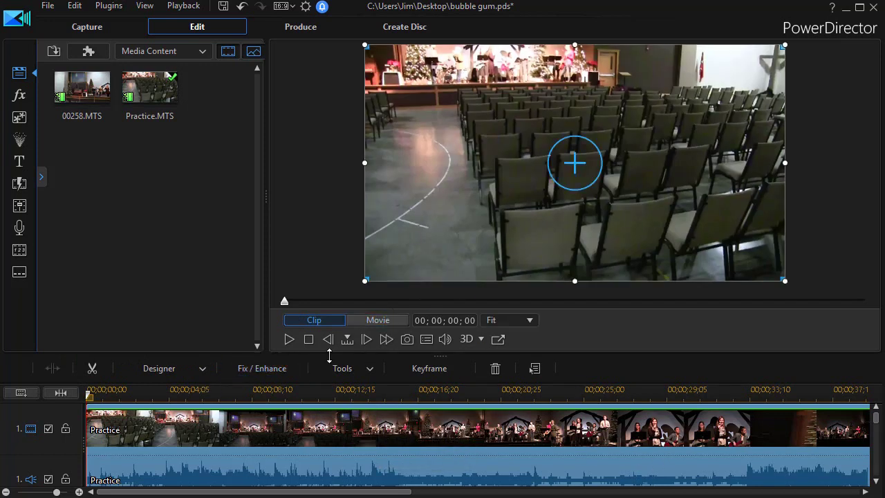
{"action": "mouse_move", "coordinate": [223, 432]}
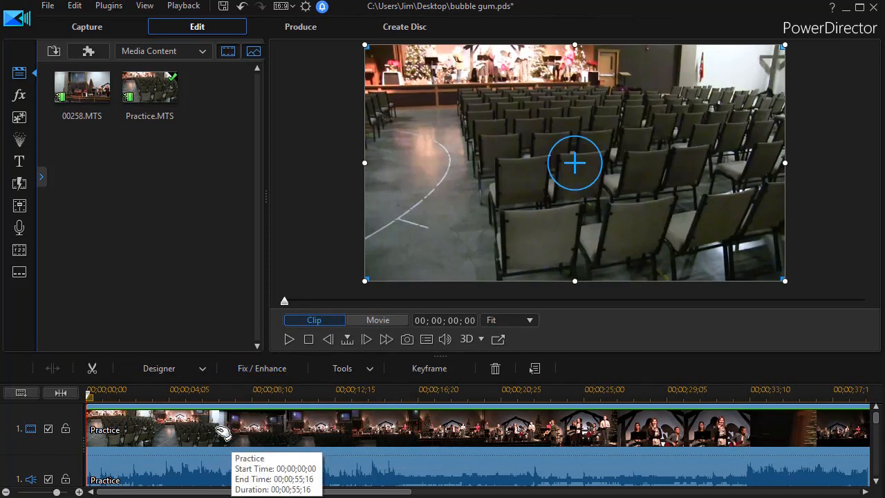
{"action": "mouse_move", "coordinate": [218, 445]}
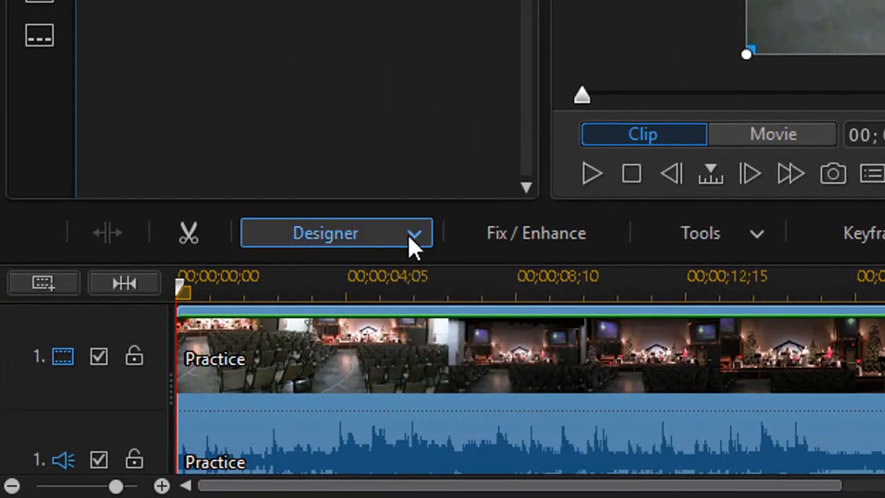
Launch Content Aware Editing on the Practice clip from the Designer tools list.
{"action": "left_click", "coordinate": [417, 232]}
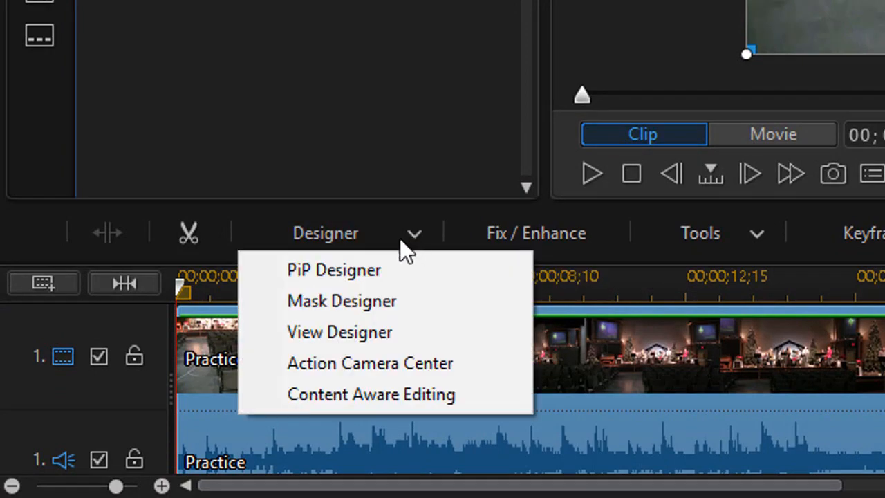
{"action": "left_click", "coordinate": [370, 394]}
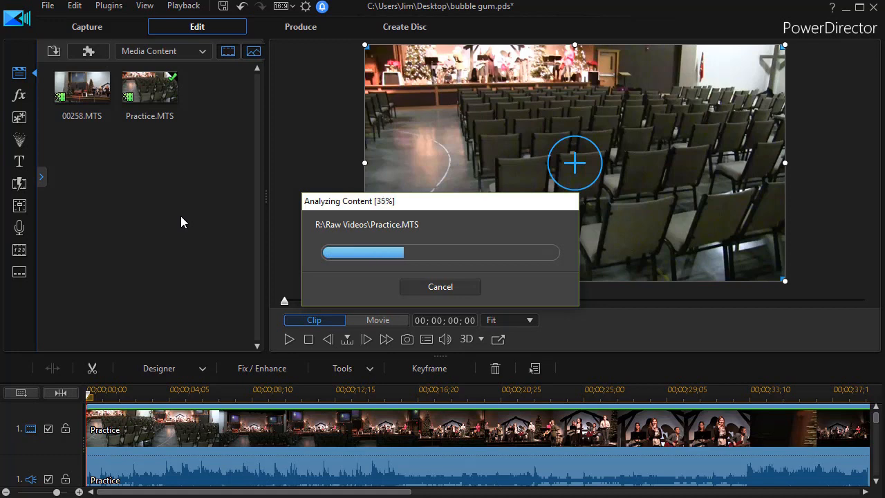
{"action": "mouse_move", "coordinate": [508, 288]}
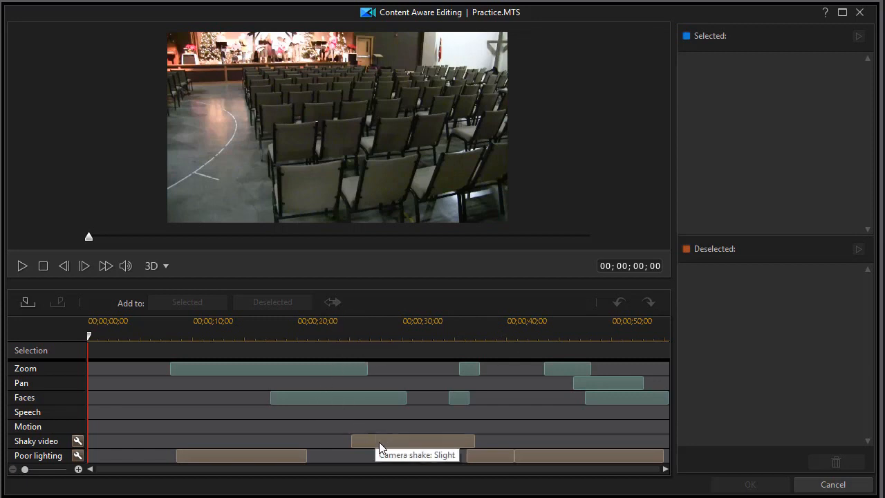
{"action": "mouse_move", "coordinate": [232, 466]}
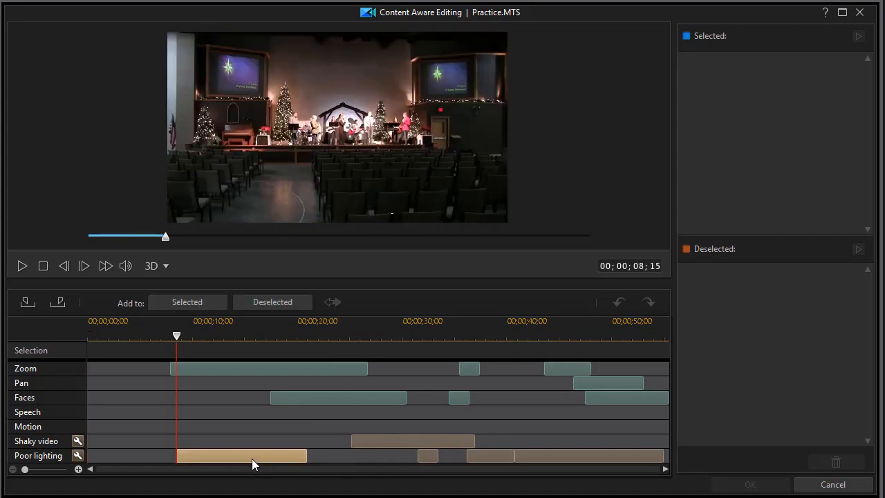
Select the first Poor lighting bar on the analyzed timeline.
{"action": "left_click", "coordinate": [22, 265]}
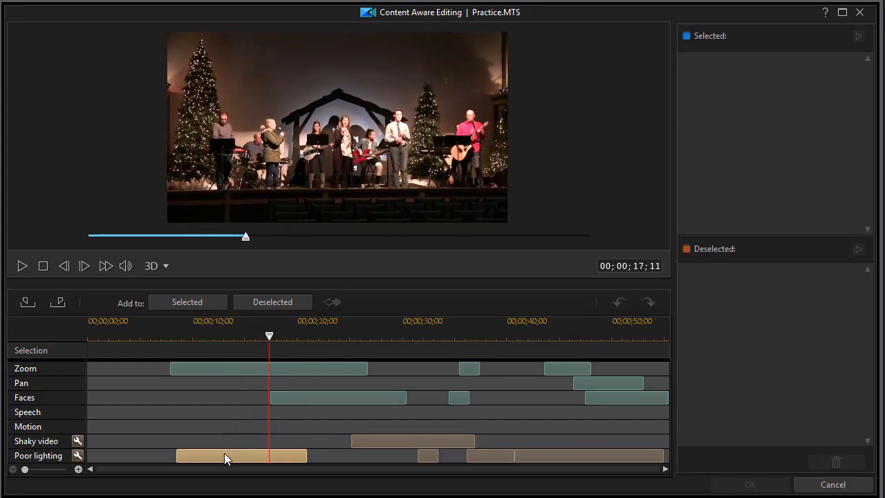
{"action": "mouse_move", "coordinate": [257, 459]}
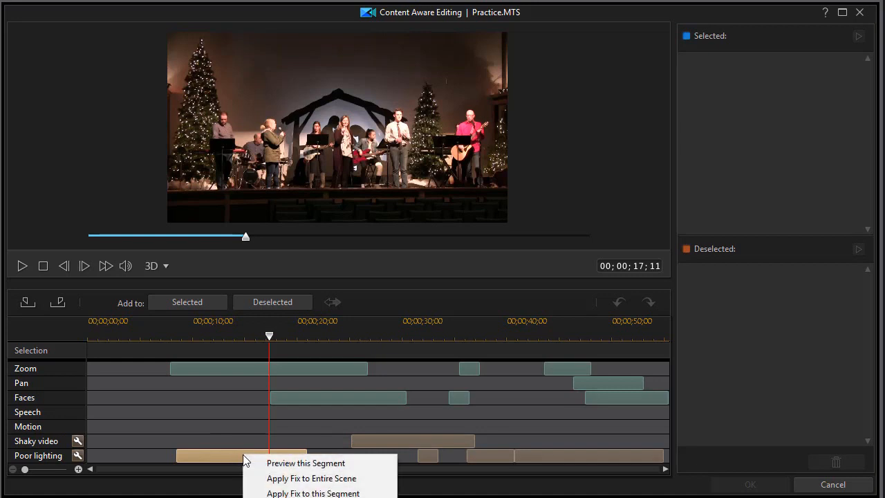
Apply the fix to this segment and view the Auto Fixer before/after lighting comparison.
{"action": "left_click", "coordinate": [314, 492]}
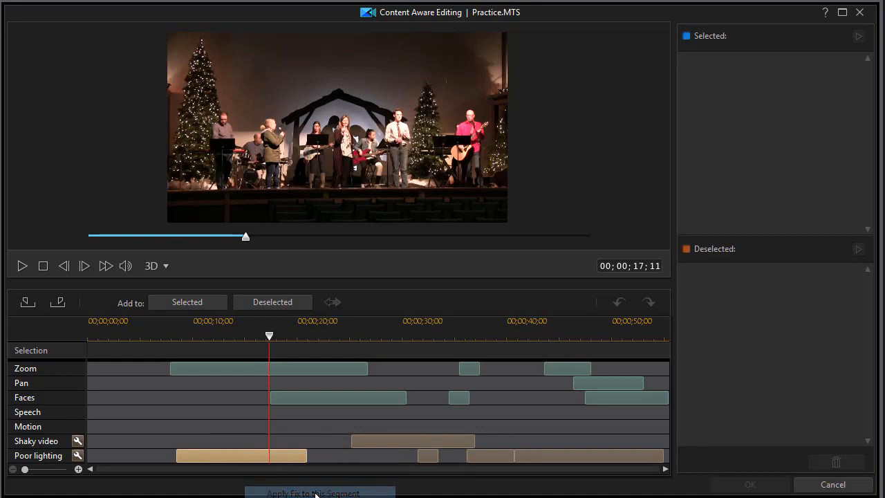
{"action": "left_click", "coordinate": [315, 492]}
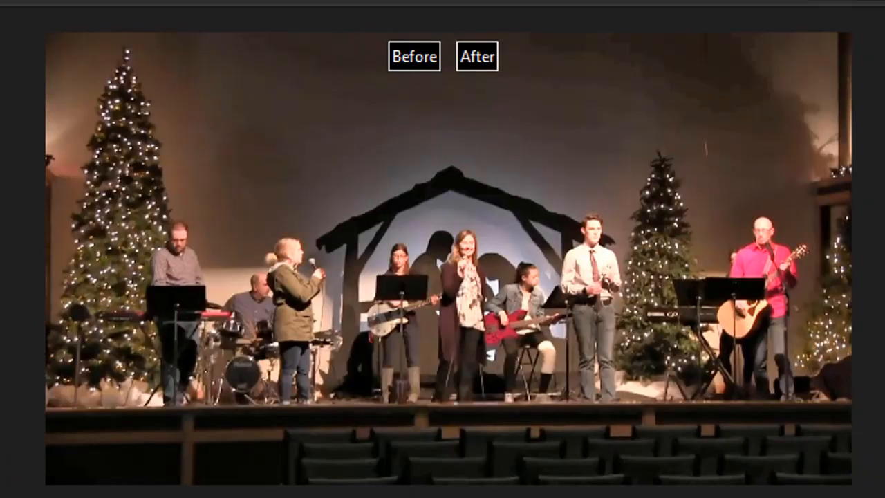
{"action": "left_click", "coordinate": [475, 56]}
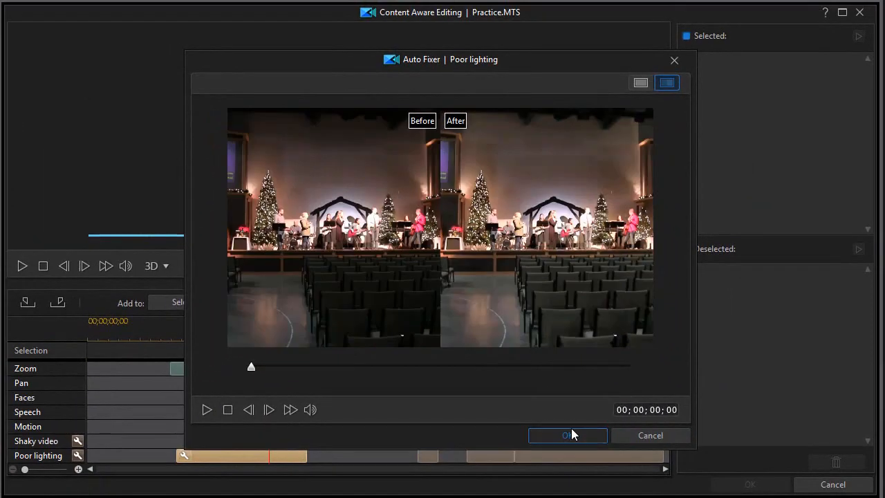
Accept the poor-lighting fix with OK for the first dark section.
{"action": "left_click", "coordinate": [566, 434]}
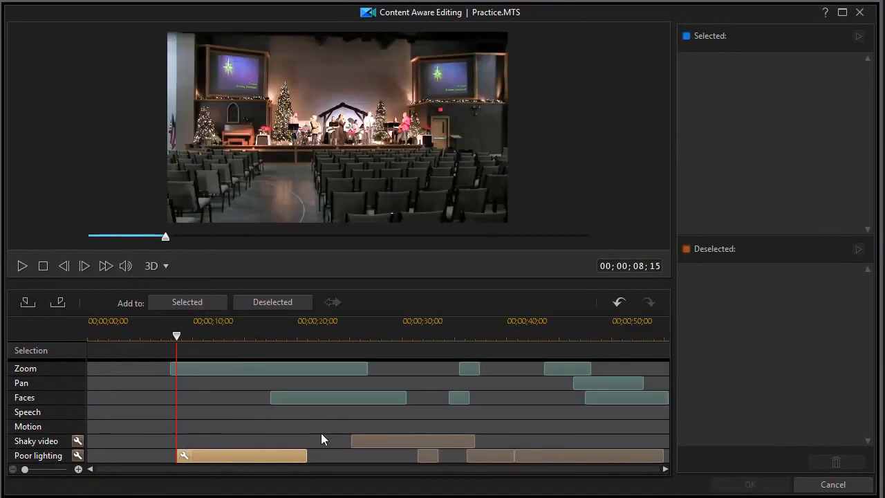
{"action": "mouse_move", "coordinate": [209, 453]}
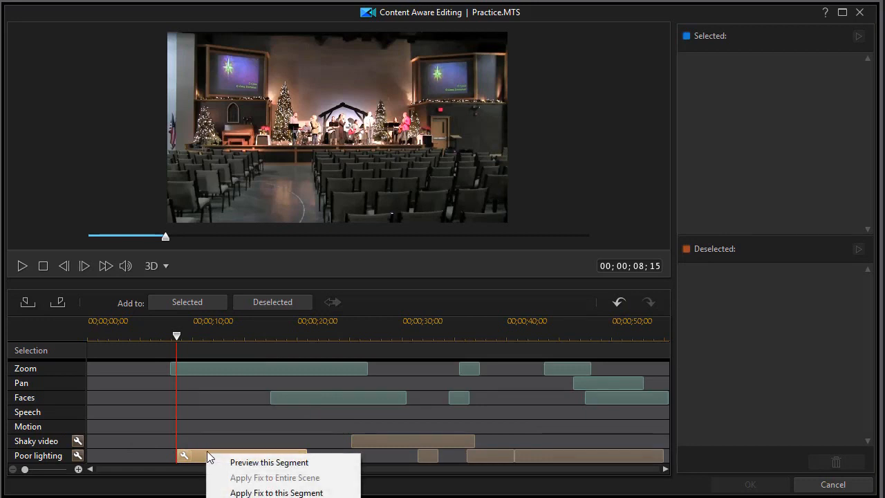
{"action": "mouse_move", "coordinate": [215, 458]}
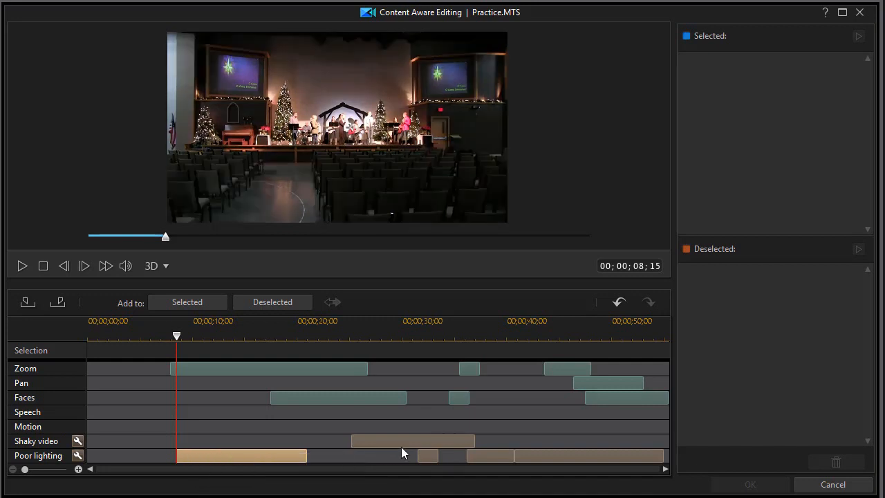
{"action": "mouse_move", "coordinate": [430, 456]}
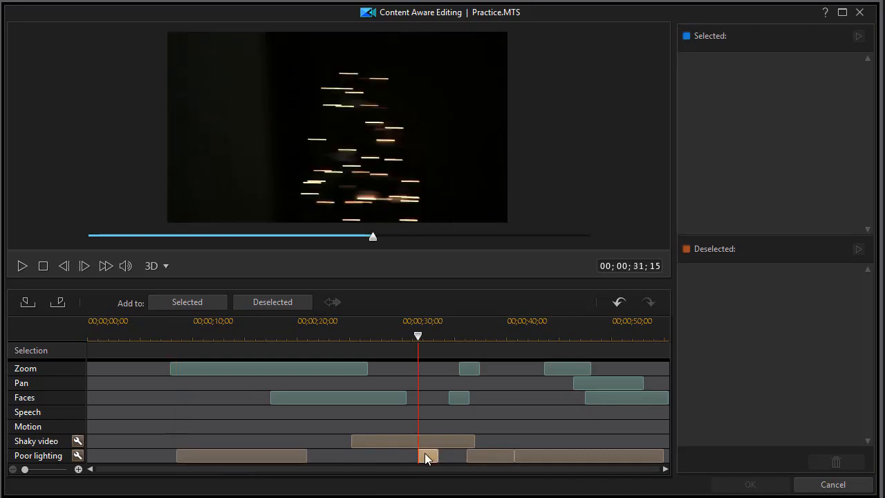
{"action": "mouse_move", "coordinate": [418, 343]}
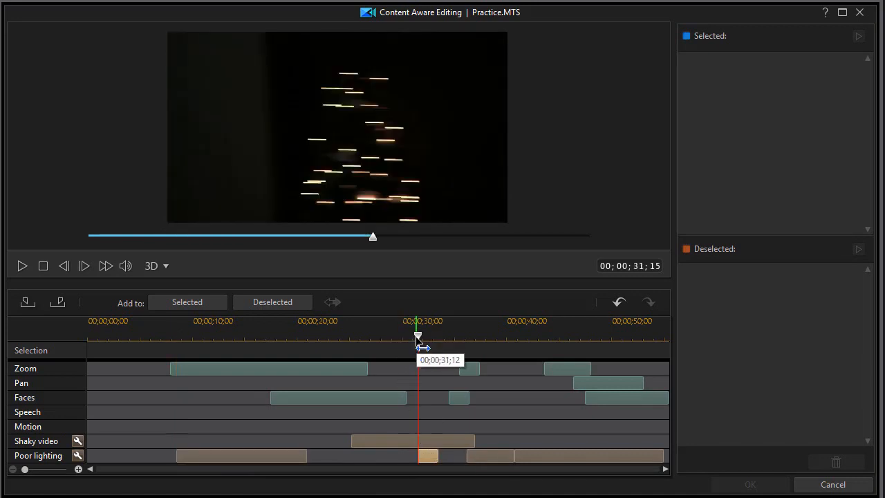
Scrub the playhead between about 29 and 32 seconds around the short dark section.
{"action": "left_click_drag", "start_coordinate": [417, 337], "coordinate": [400, 337]}
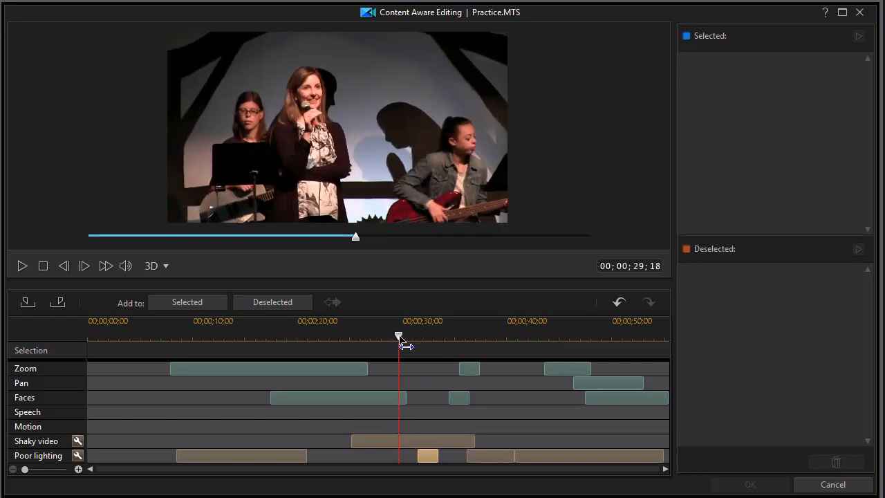
{"action": "left_click_drag", "start_coordinate": [398, 339], "coordinate": [430, 338]}
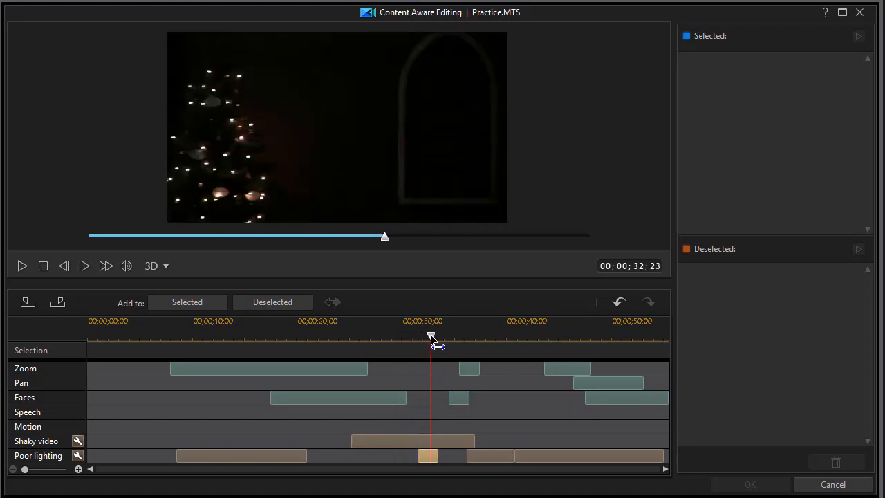
{"action": "left_click_drag", "start_coordinate": [430, 337], "coordinate": [448, 337]}
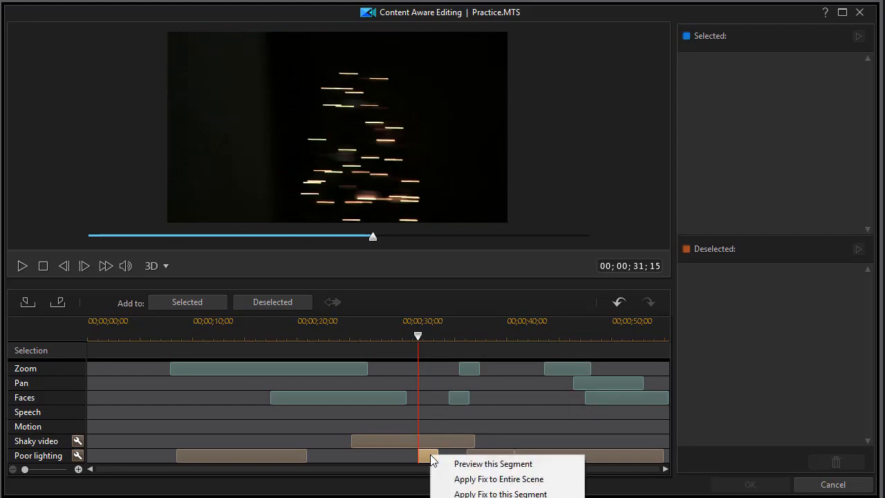
{"action": "mouse_move", "coordinate": [500, 492]}
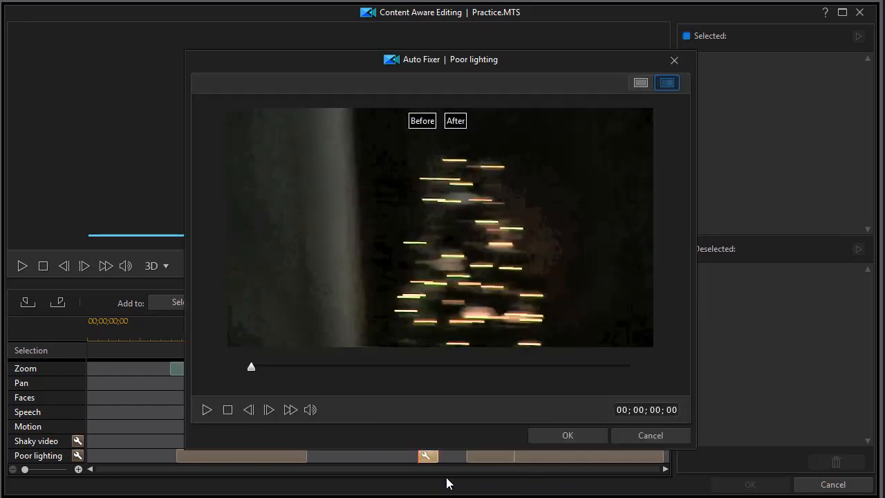
{"action": "left_click", "coordinate": [666, 83]}
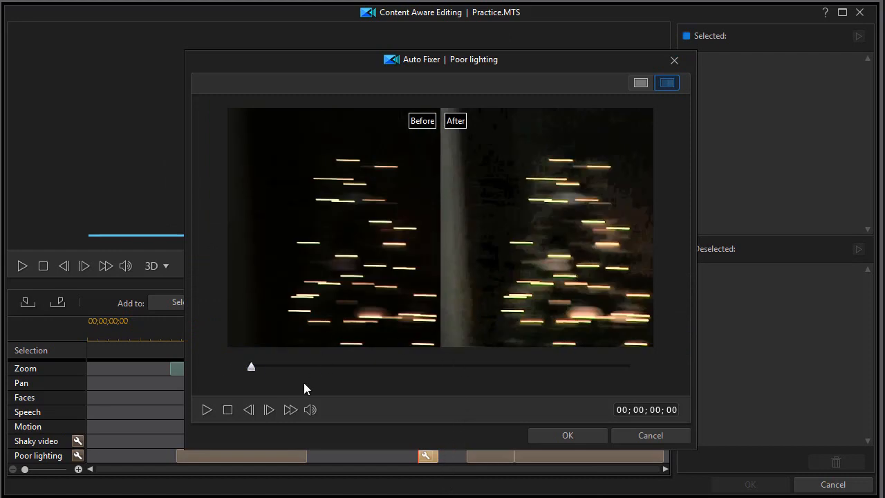
{"action": "left_click", "coordinate": [206, 409]}
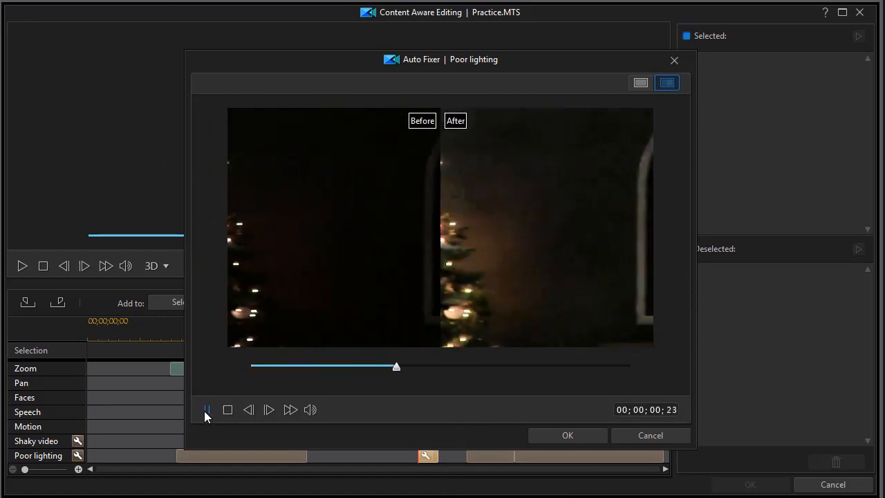
{"action": "left_click", "coordinate": [207, 409]}
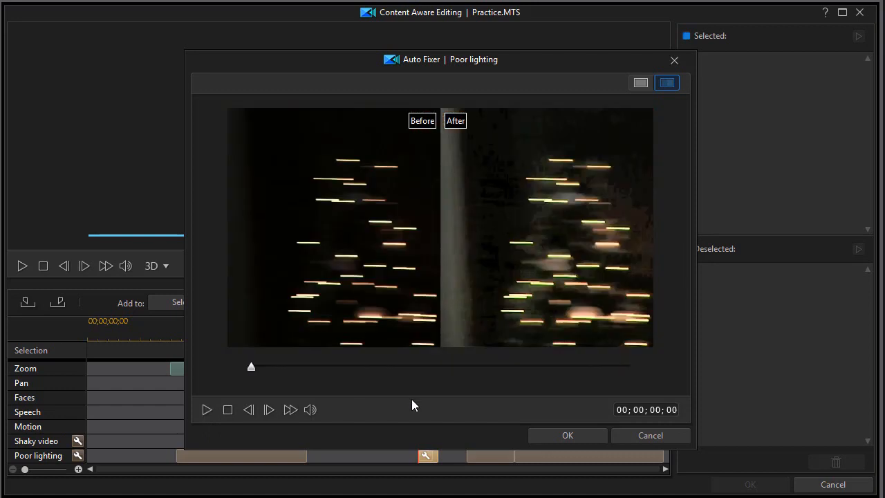
{"action": "left_click_drag", "start_coordinate": [251, 365], "coordinate": [365, 365]}
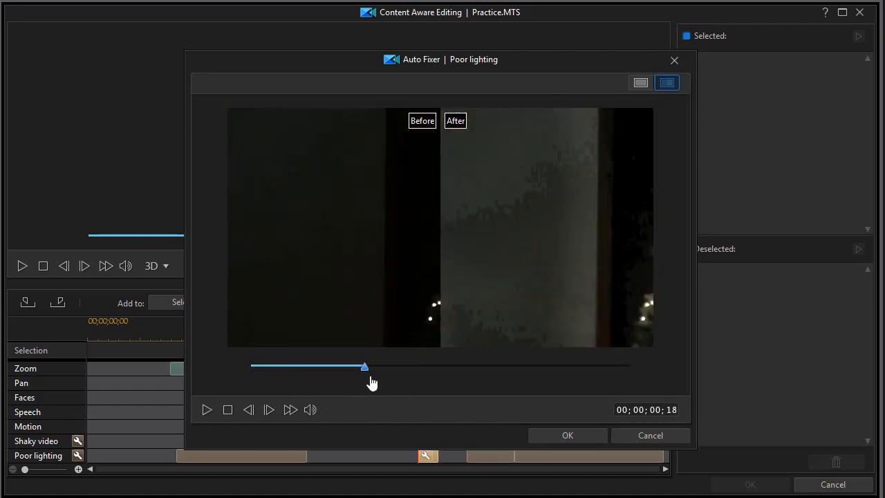
{"action": "left_click_drag", "start_coordinate": [365, 365], "coordinate": [478, 365]}
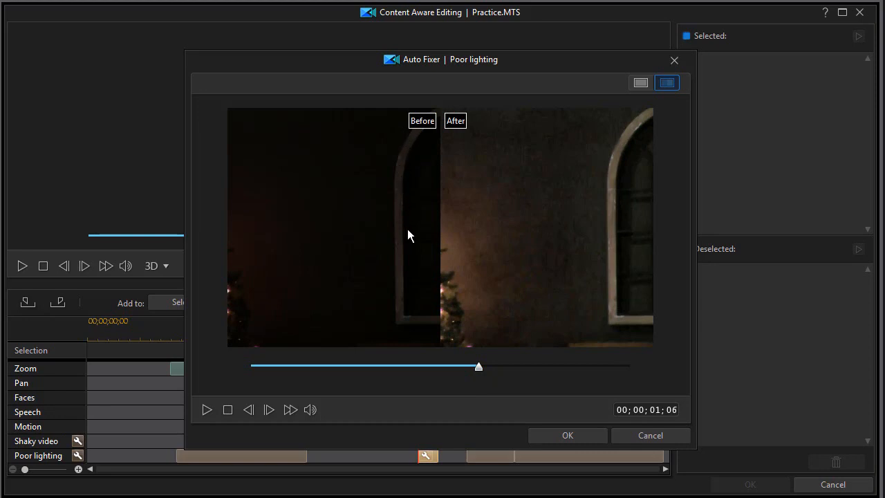
{"action": "mouse_move", "coordinate": [619, 304]}
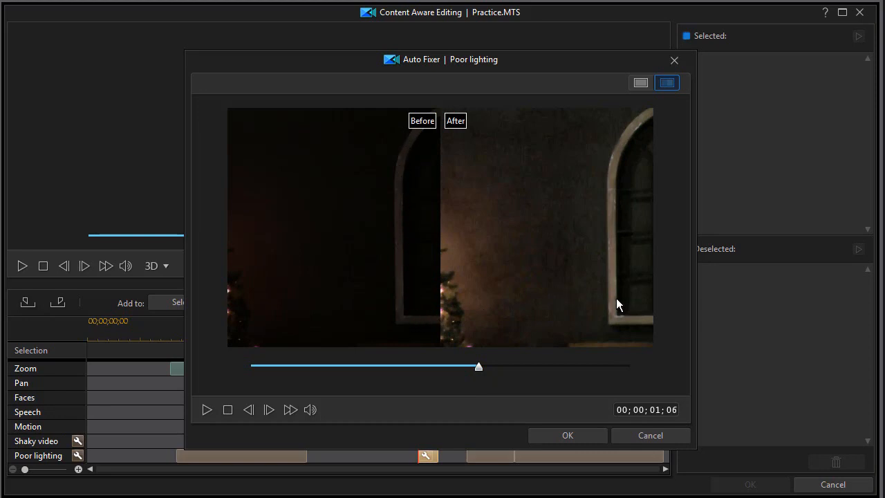
{"action": "mouse_move", "coordinate": [474, 221]}
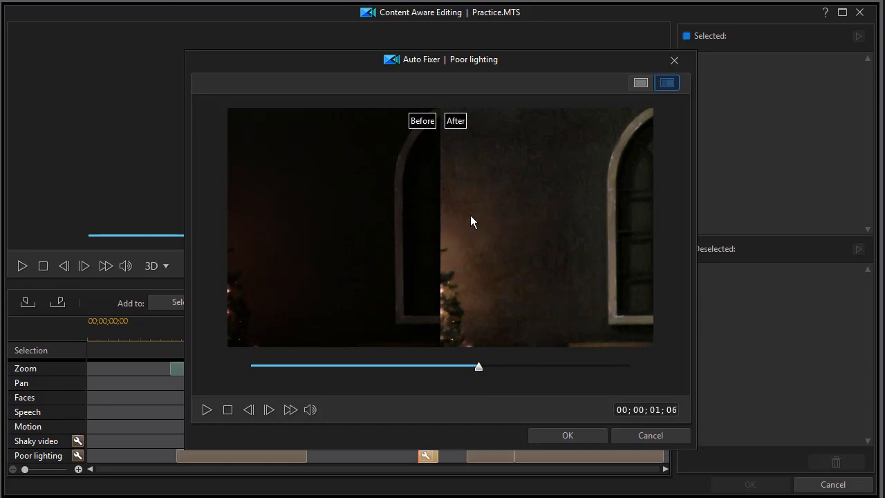
{"action": "mouse_move", "coordinate": [501, 273]}
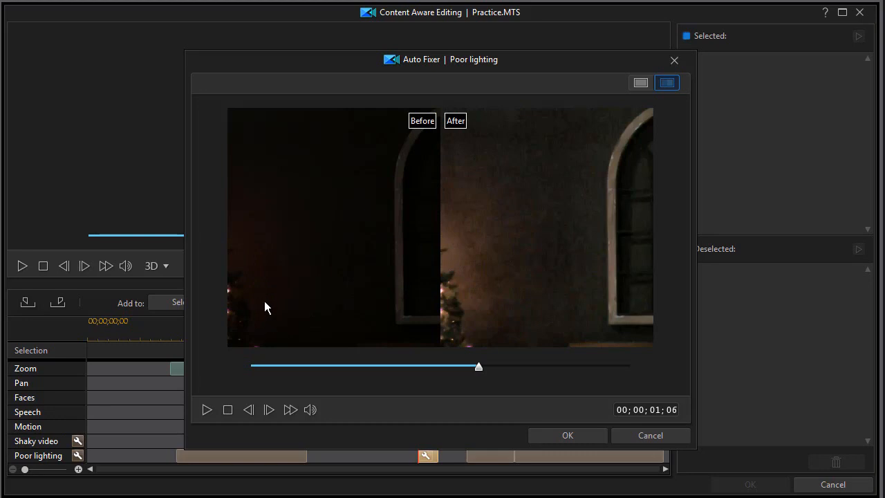
{"action": "mouse_move", "coordinate": [393, 435]}
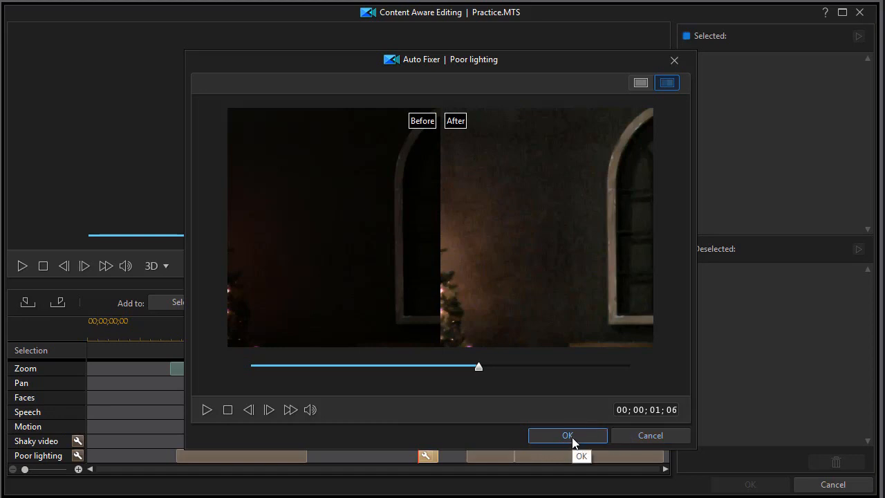
Accept the second dark segment's fix, then apply the fix to the third poor-lighting segment.
{"action": "left_click", "coordinate": [567, 434]}
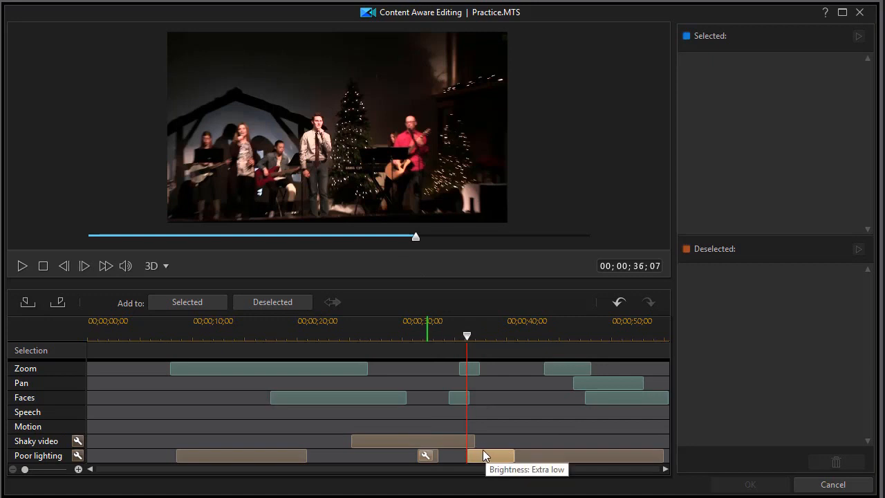
{"action": "mouse_move", "coordinate": [576, 459]}
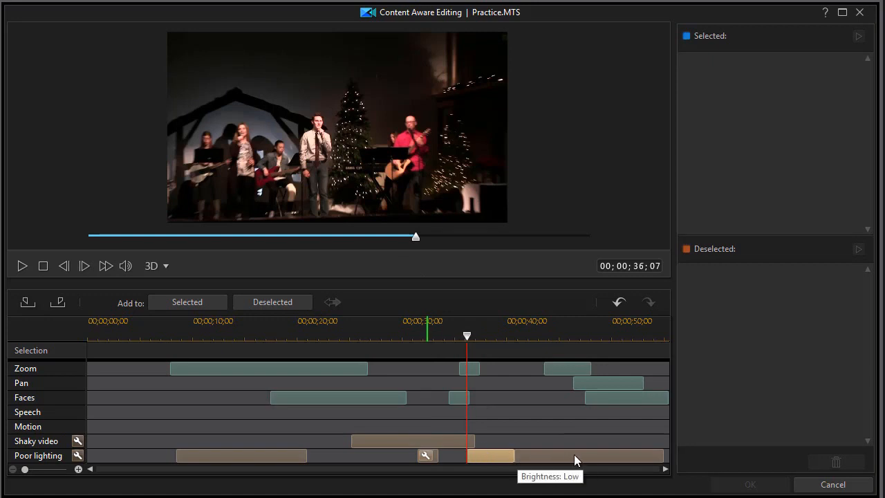
{"action": "left_click", "coordinate": [575, 459]}
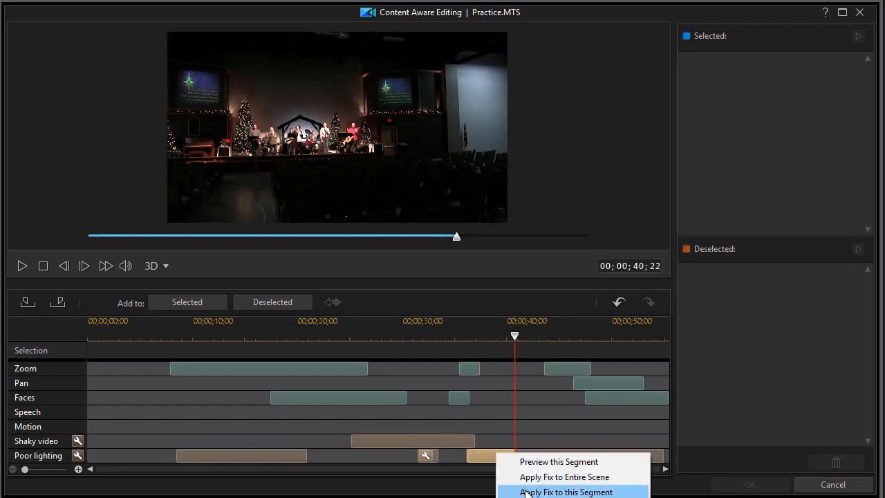
{"action": "left_click", "coordinate": [566, 492]}
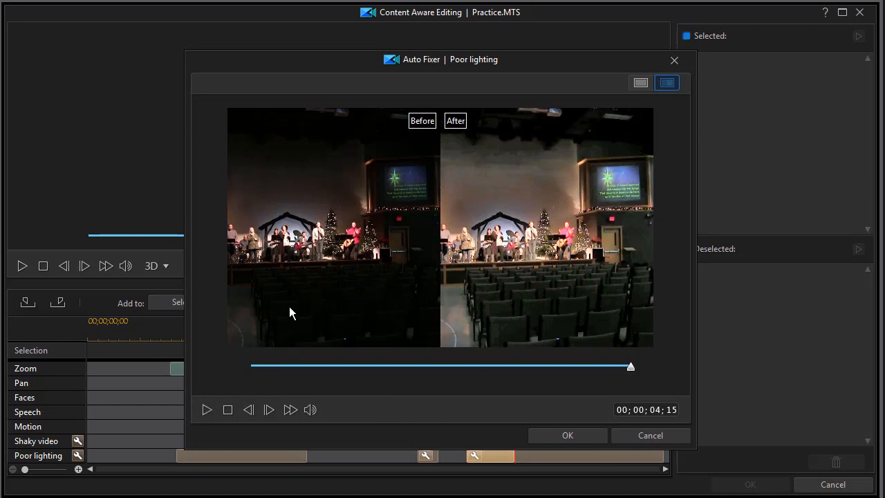
Play the Before/After lighting comparison on the wide stage shot, then cancel without applying.
{"action": "left_click", "coordinate": [208, 409]}
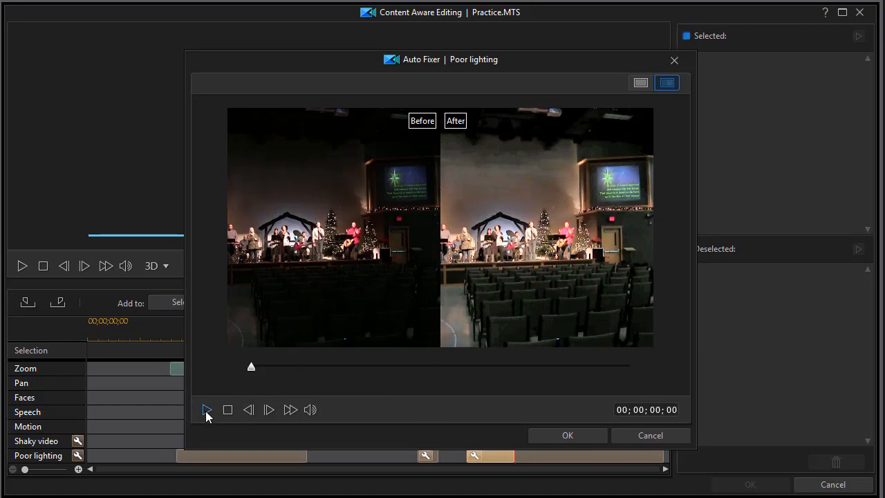
{"action": "left_click", "coordinate": [208, 409]}
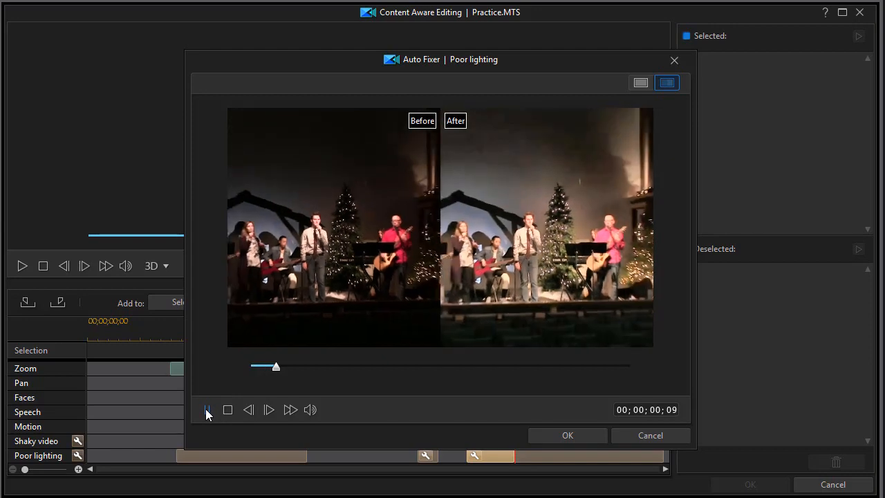
{"action": "left_click", "coordinate": [206, 409]}
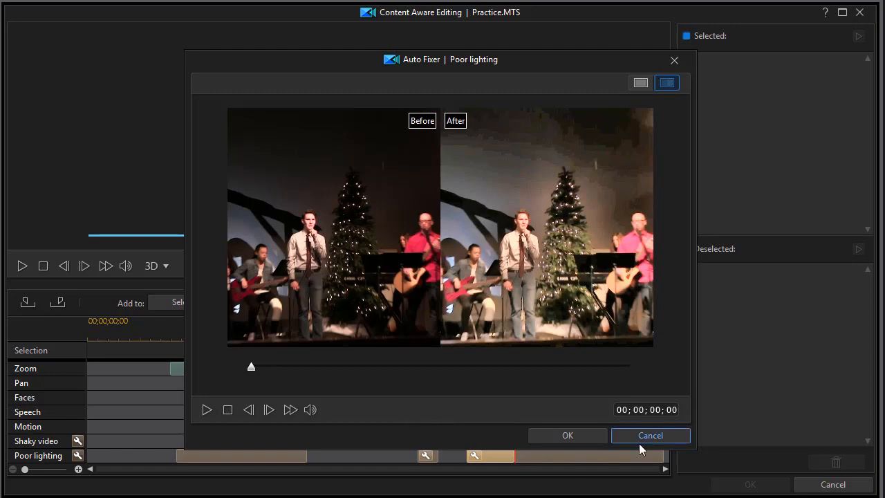
{"action": "left_click", "coordinate": [649, 434]}
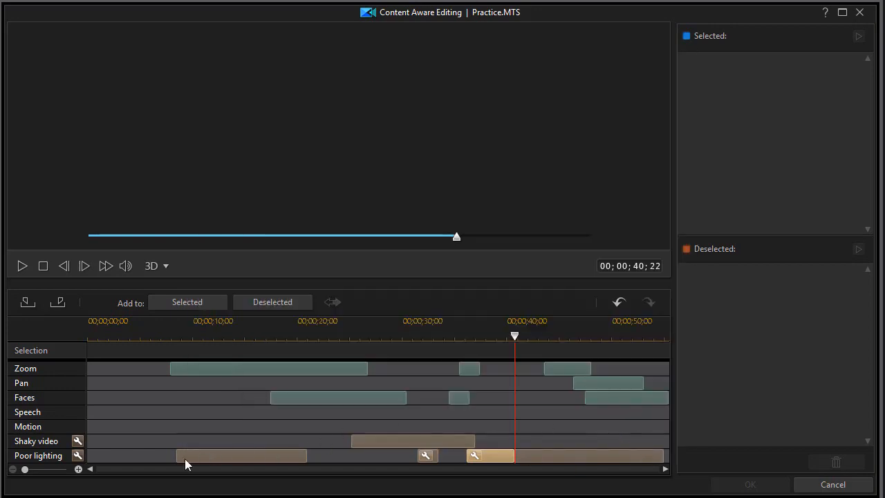
Use Apply Fix to Entire Scene on the first Poor lighting segment so every dim portion is fixed.
{"action": "left_click", "coordinate": [468, 336]}
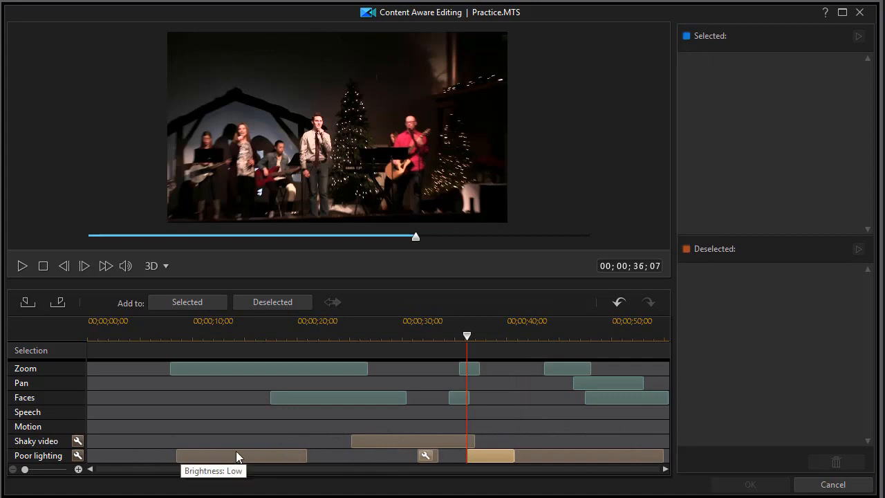
{"action": "right_click", "coordinate": [238, 456]}
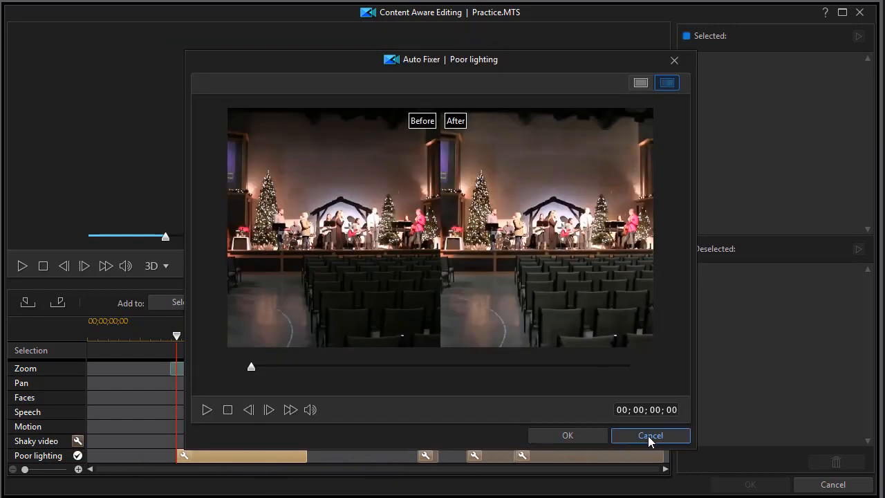
{"action": "left_click", "coordinate": [649, 434]}
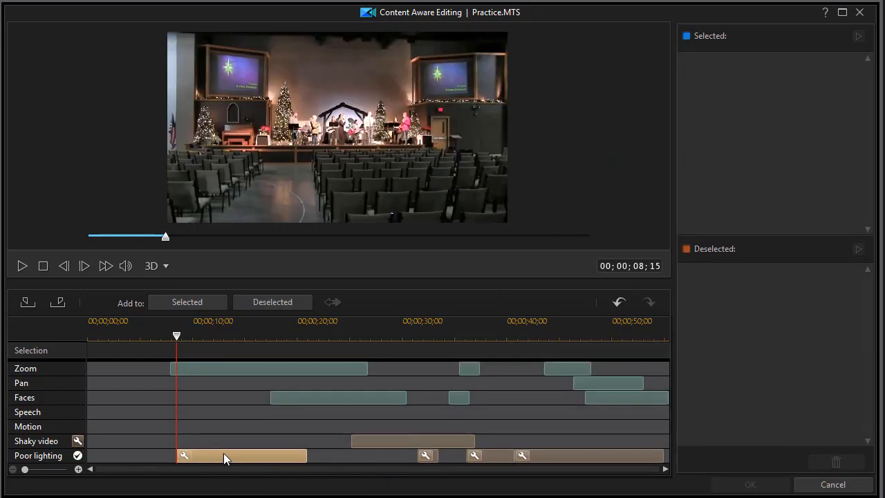
{"action": "mouse_move", "coordinate": [581, 460]}
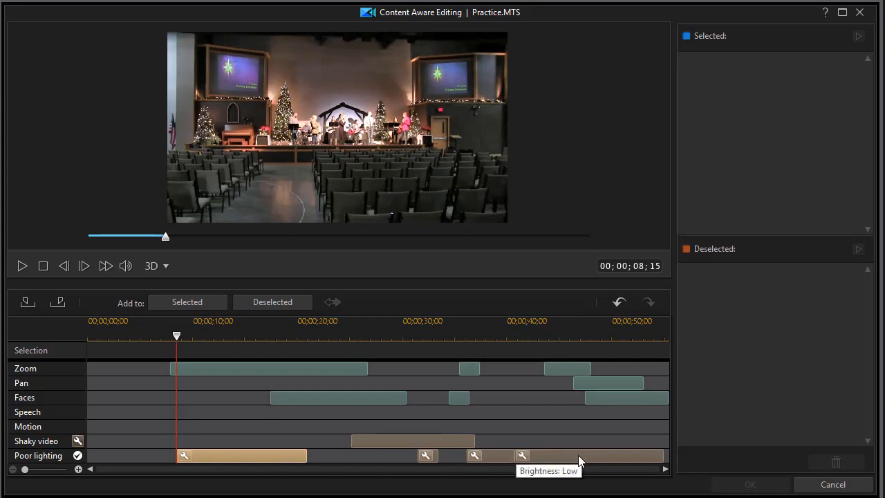
{"action": "mouse_move", "coordinate": [335, 461]}
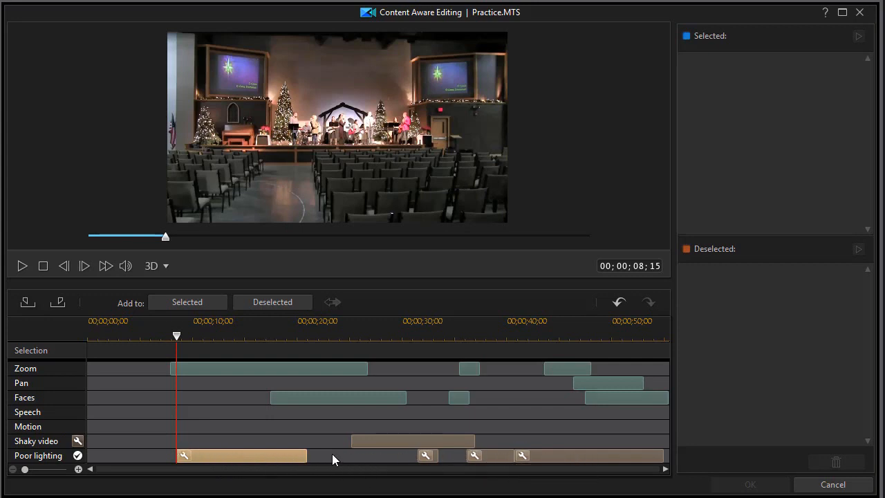
{"action": "left_click", "coordinate": [186, 301]}
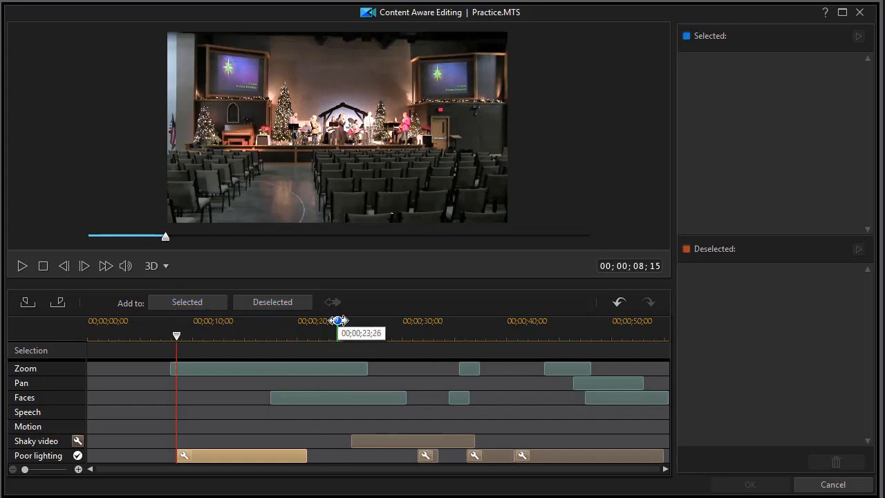
{"action": "mouse_move", "coordinate": [832, 484]}
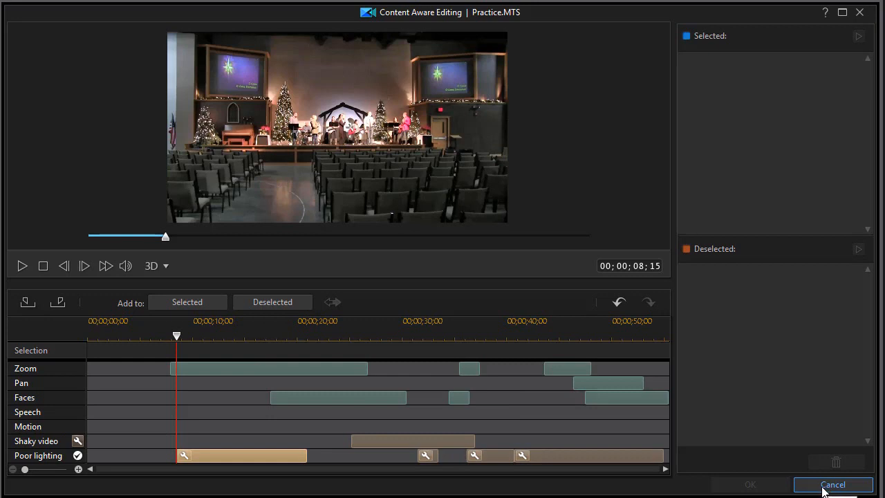
Close Content Aware Editing and bring up Fix/Enhance for the Practice clip in the main editor.
{"action": "left_click", "coordinate": [832, 484]}
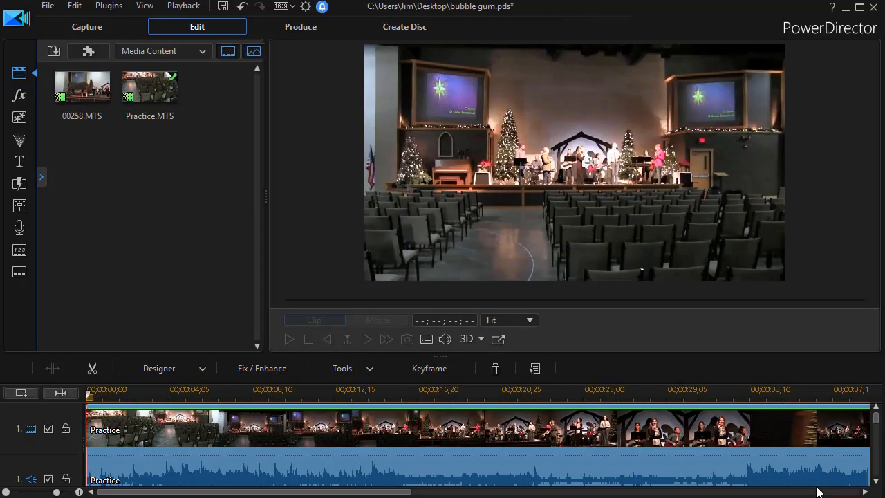
{"action": "left_click", "coordinate": [261, 368]}
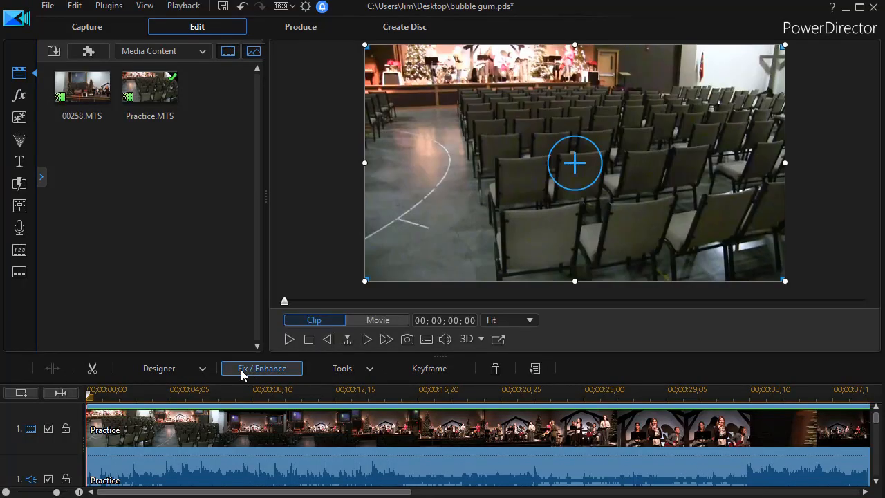
{"action": "mouse_move", "coordinate": [246, 373]}
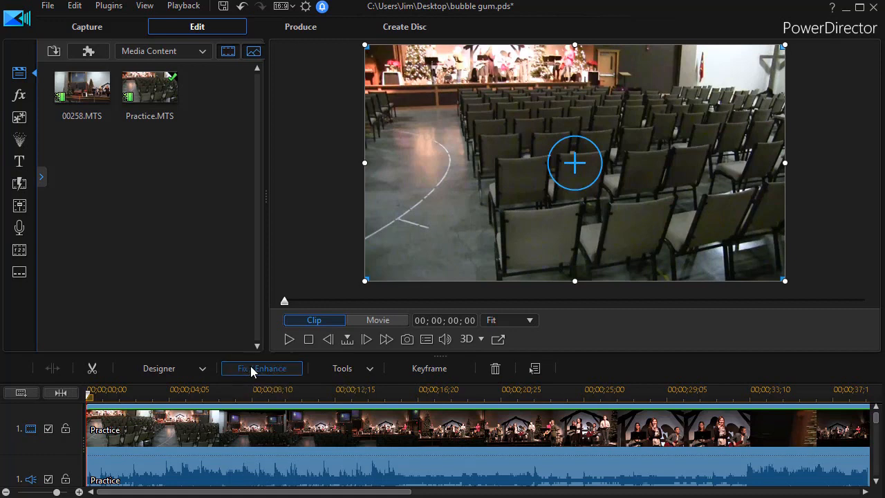
{"action": "left_click", "coordinate": [262, 368]}
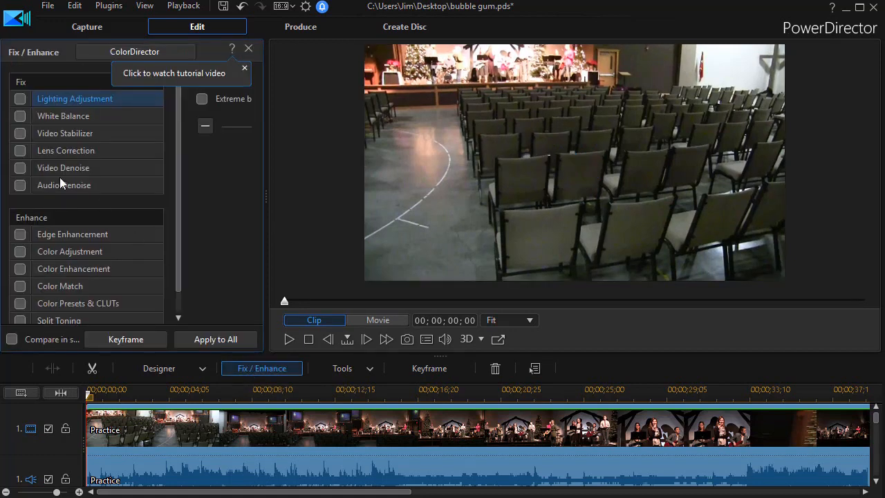
{"action": "mouse_move", "coordinate": [11, 97]}
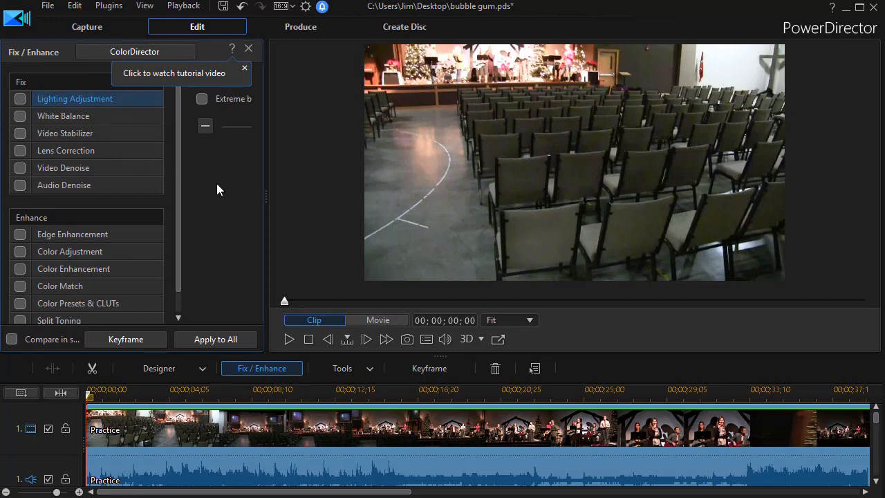
{"action": "mouse_move", "coordinate": [72, 164]}
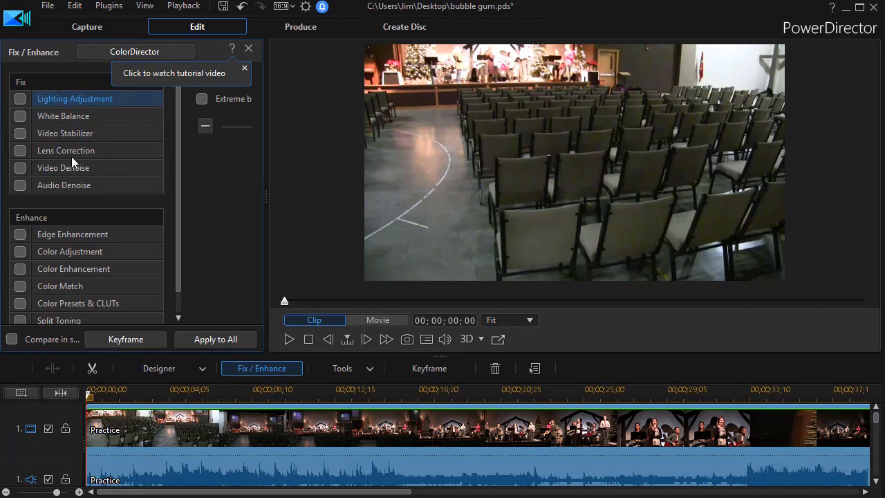
{"action": "mouse_move", "coordinate": [264, 206]}
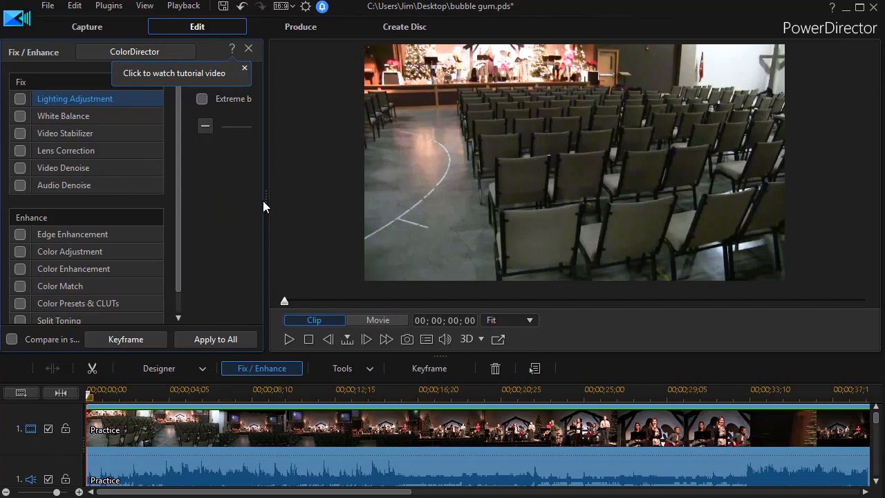
{"action": "mouse_move", "coordinate": [425, 467]}
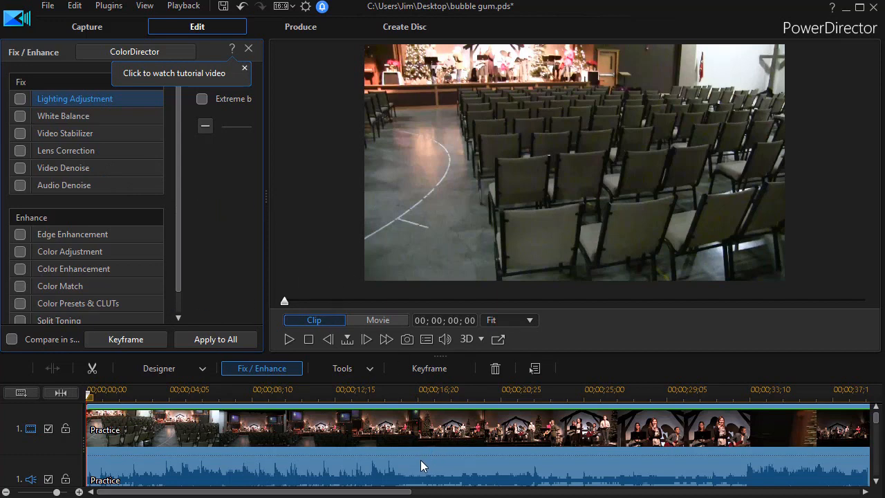